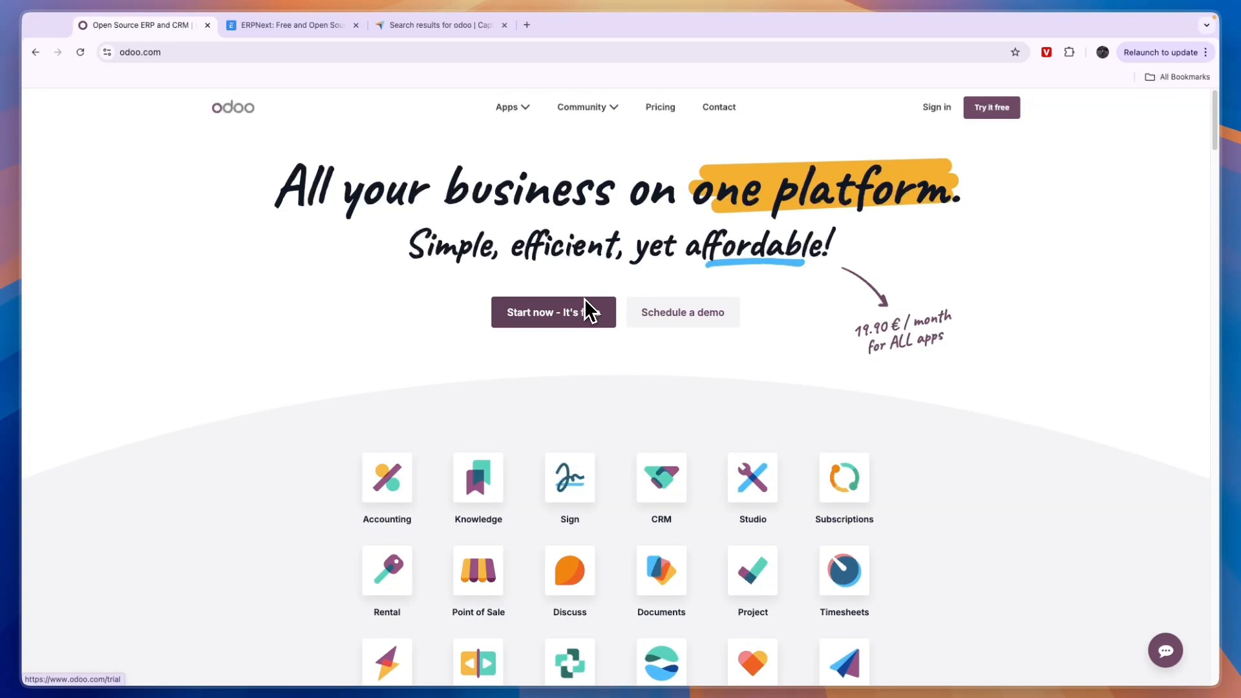
# Open Odoo's 'View all Apps' list and scroll through categories from Website to Customization
pyautogui.click(290, 25)
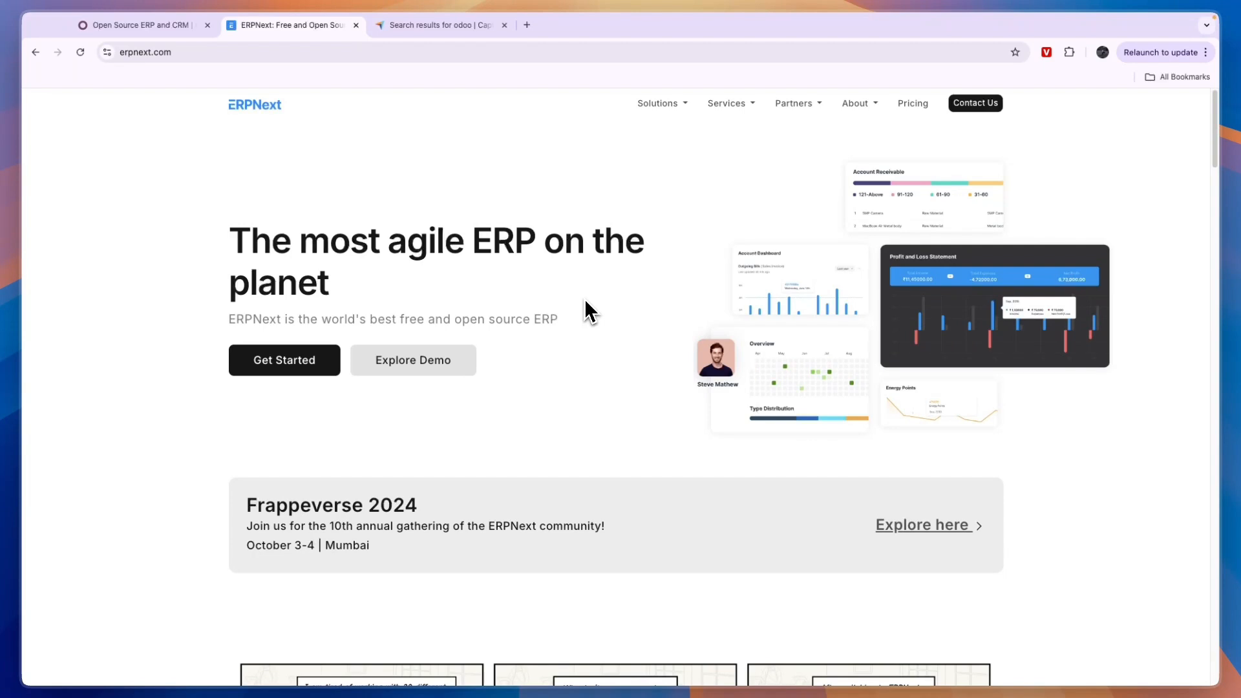
pyautogui.moveTo(583, 304)
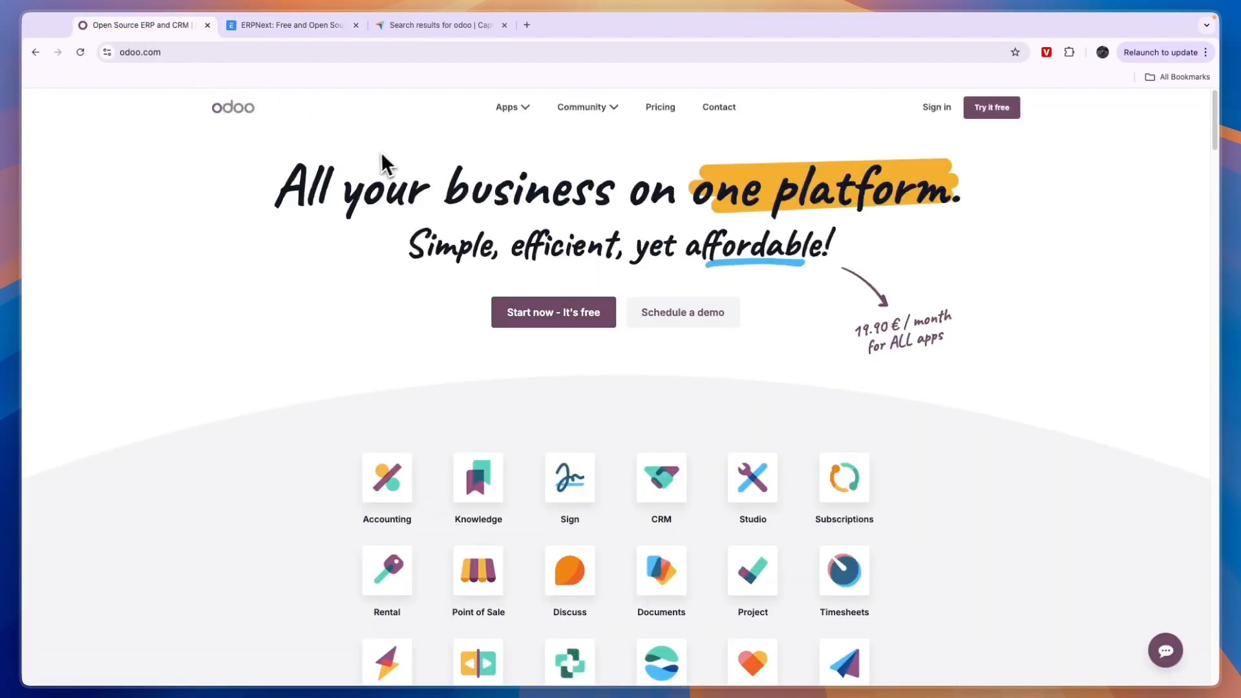
pyautogui.scroll(-3)
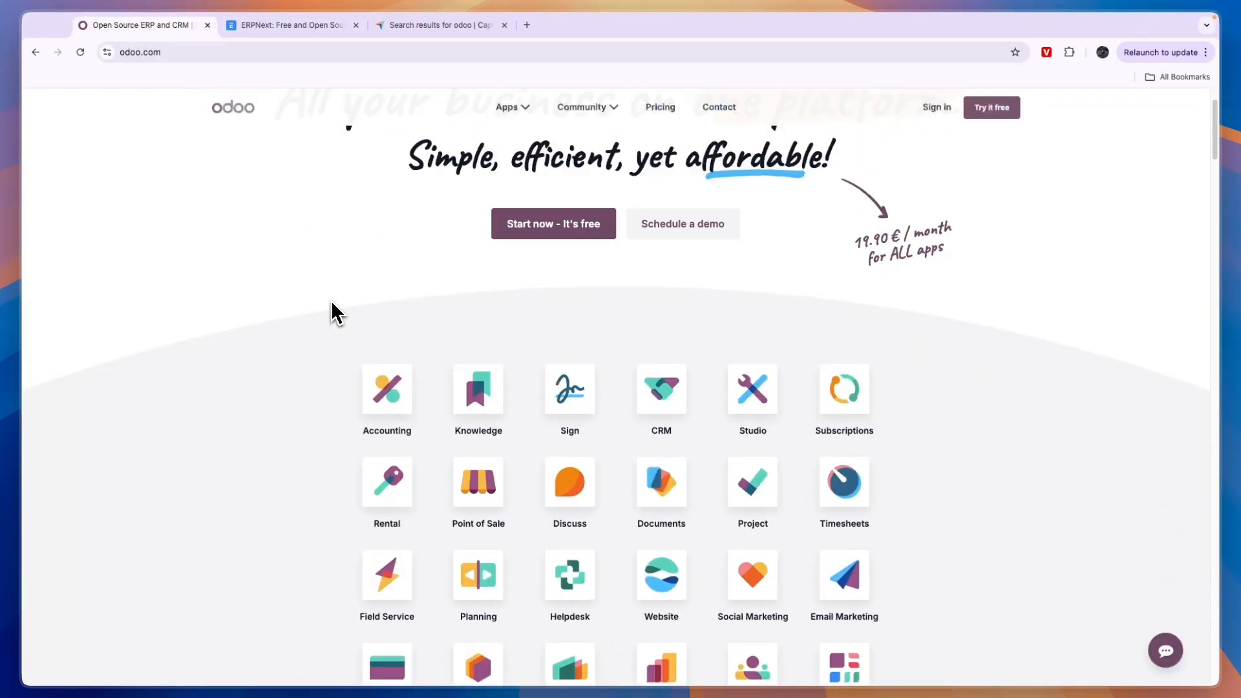
pyautogui.scroll(3)
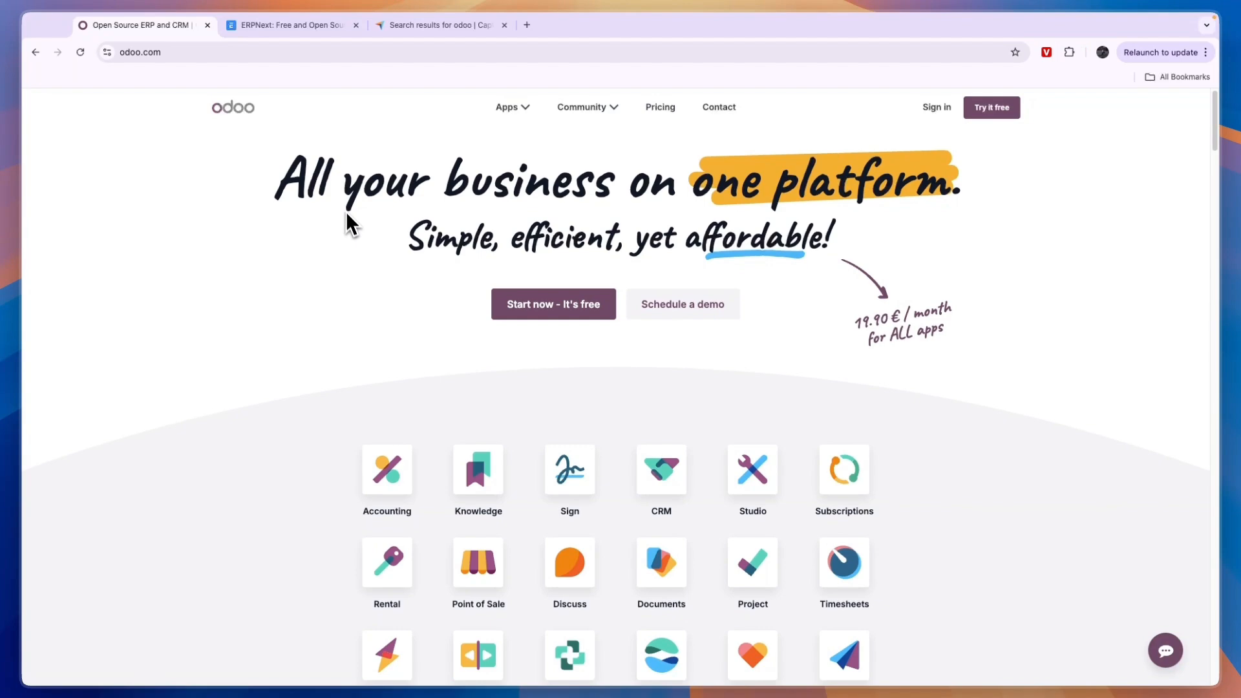
pyautogui.scroll(-3)
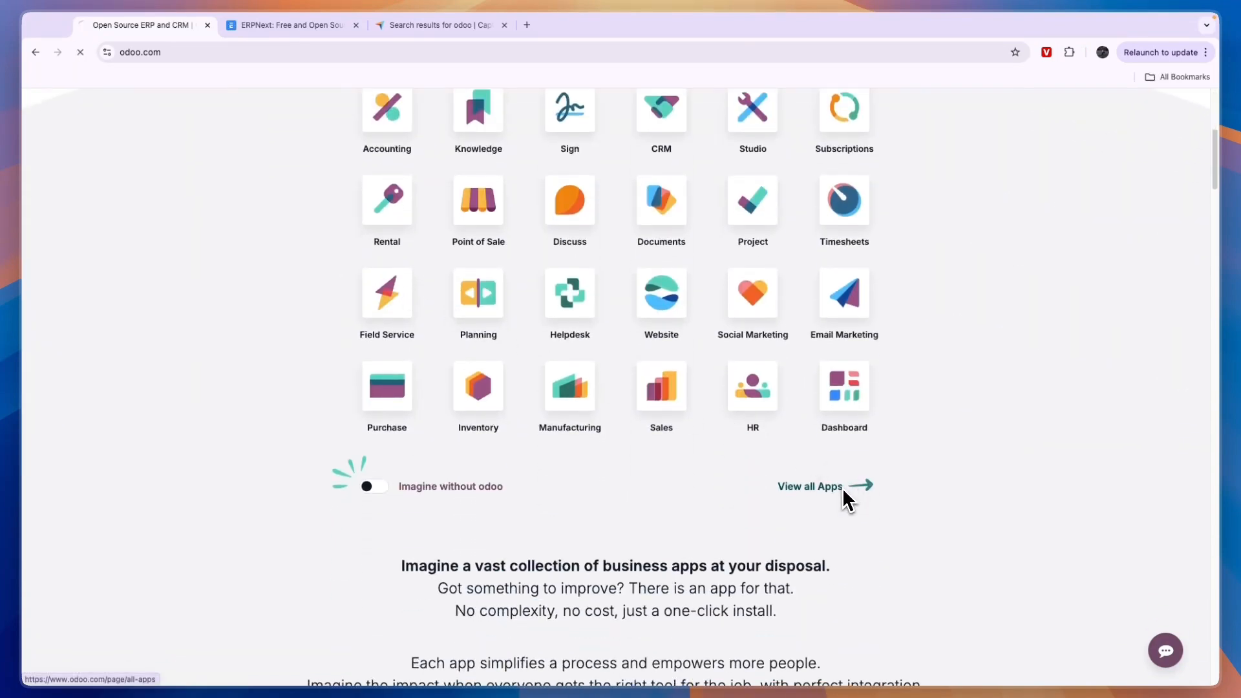
pyautogui.click(810, 486)
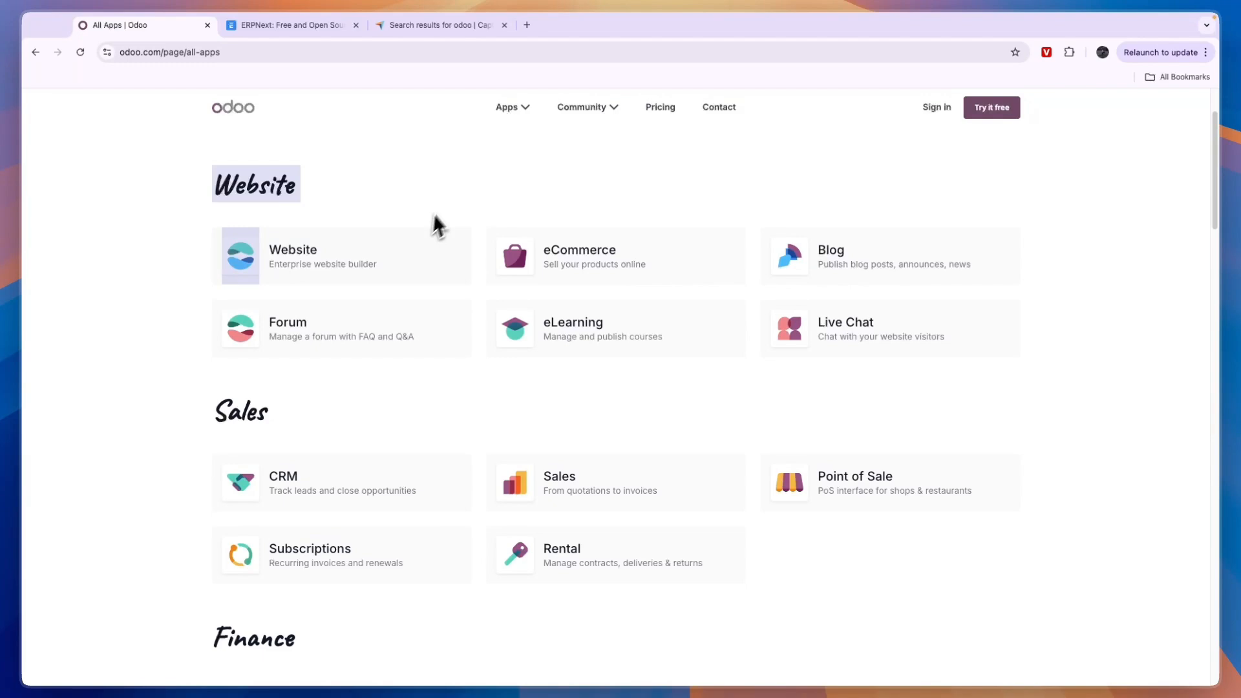
pyautogui.scroll(-3)
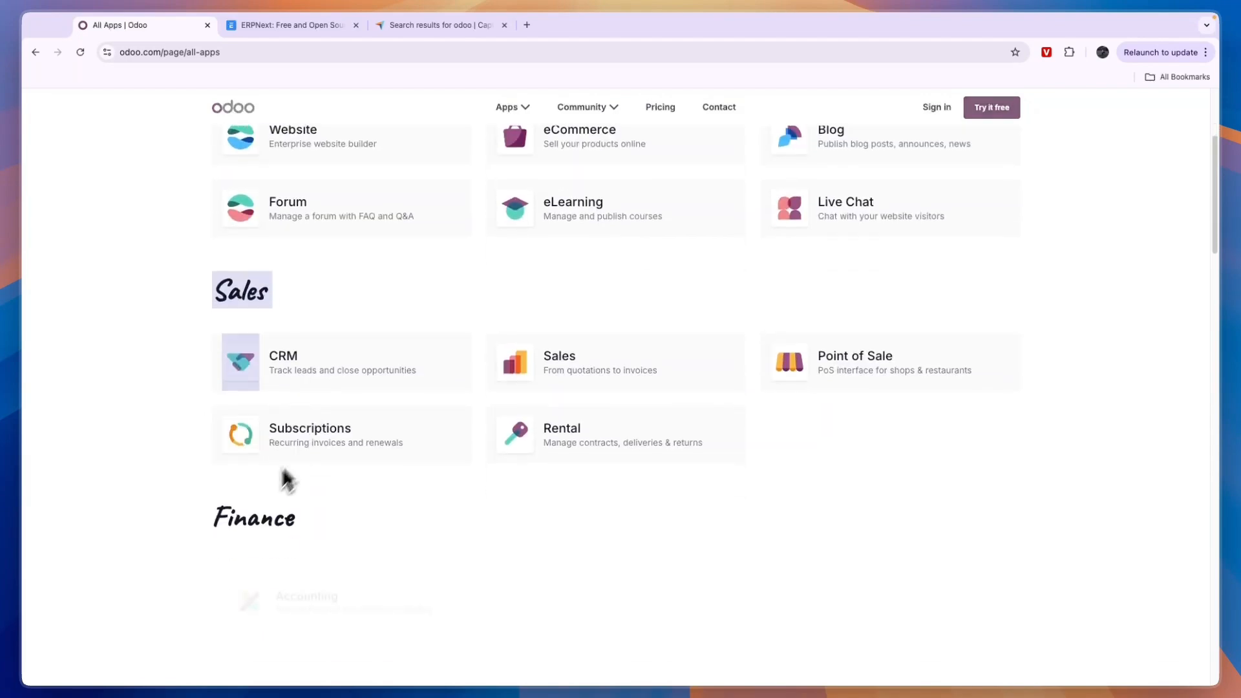
pyautogui.scroll(-3)
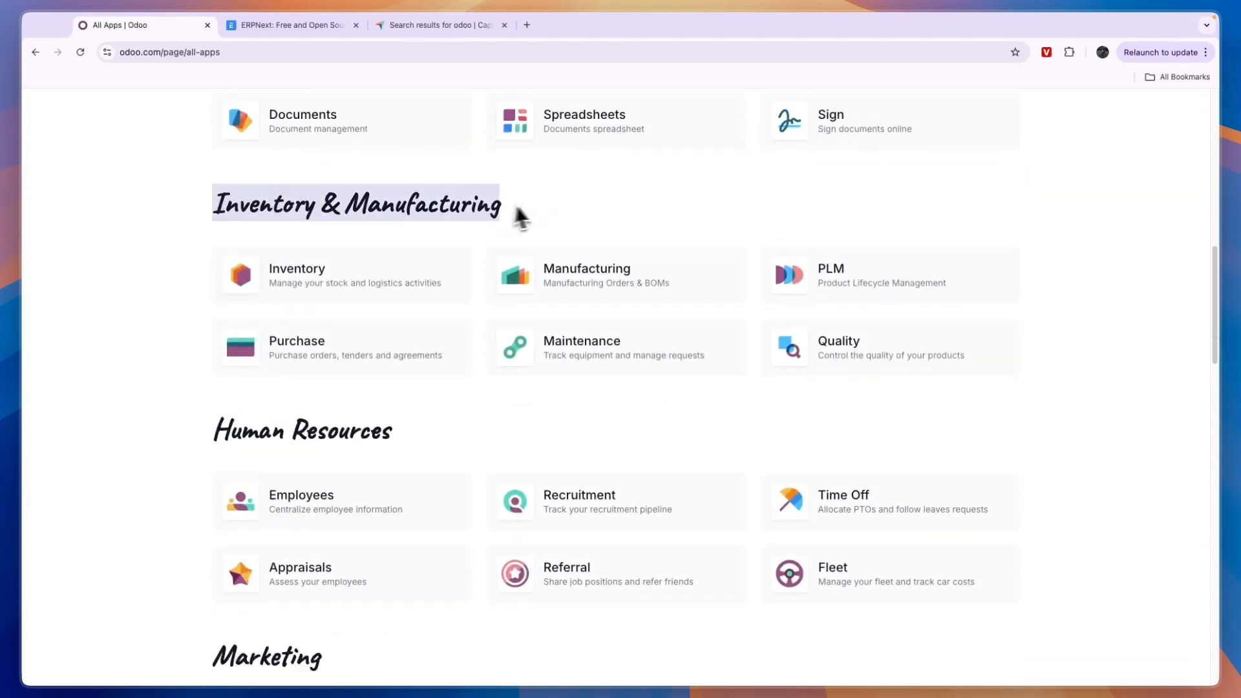
pyautogui.scroll(-3)
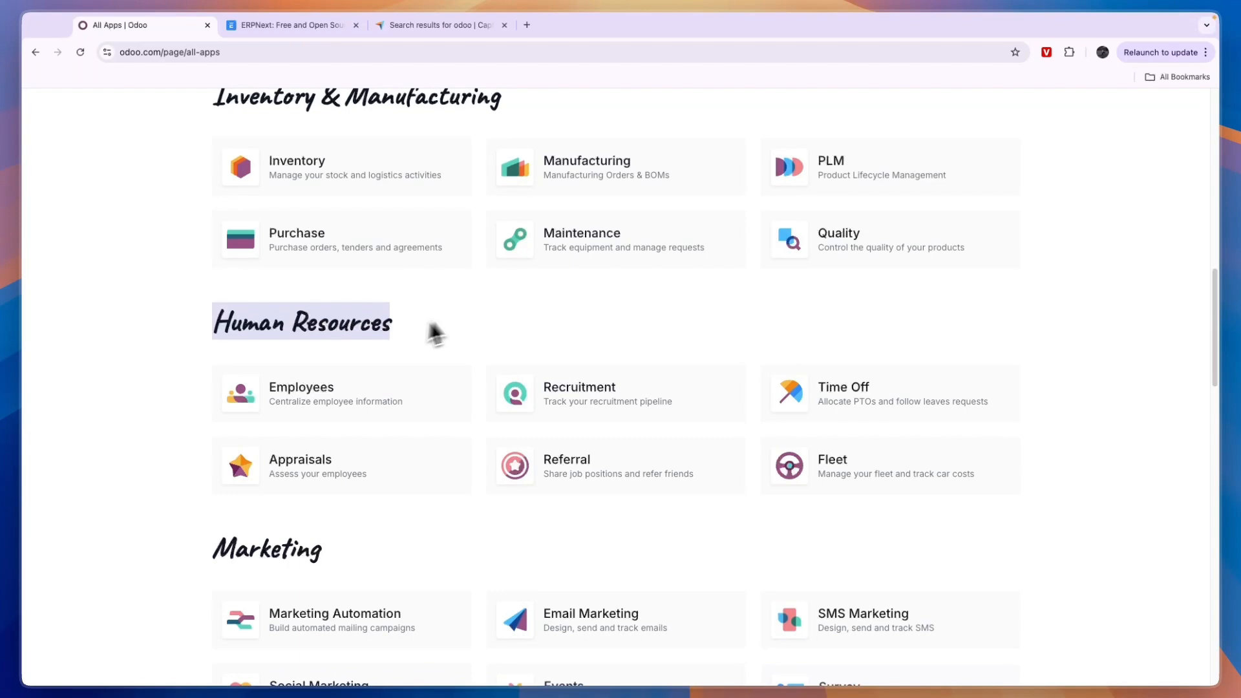
pyautogui.scroll(-3)
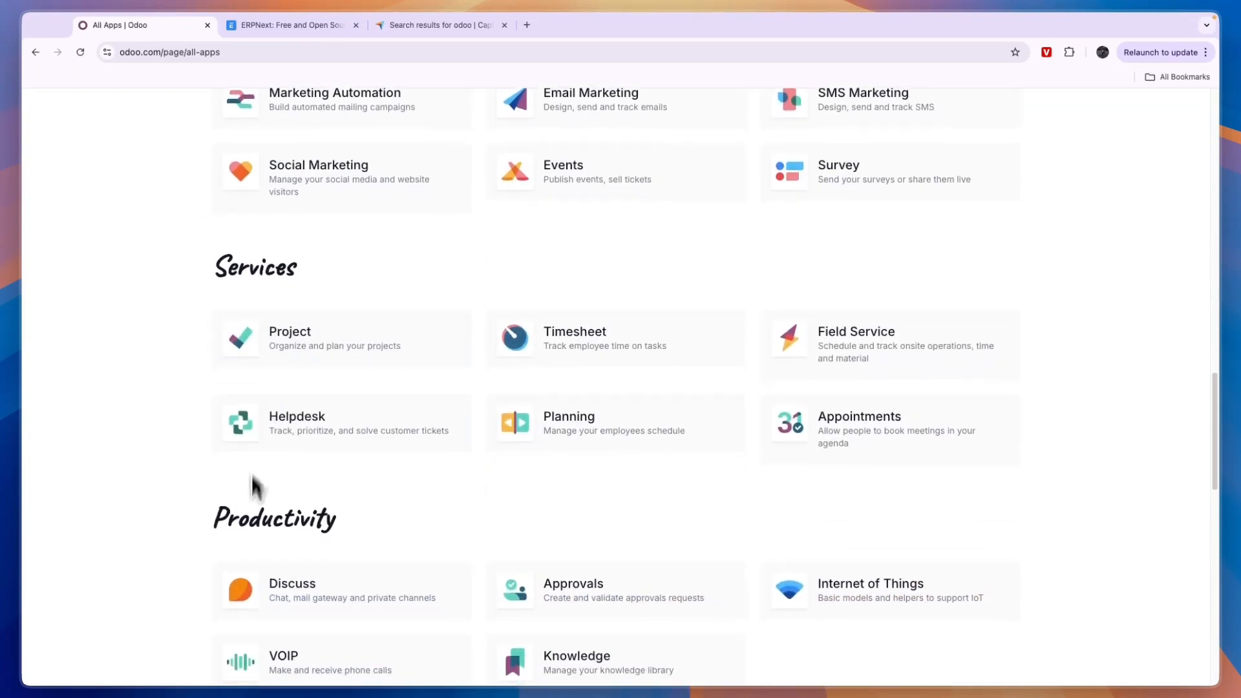
pyautogui.scroll(-3)
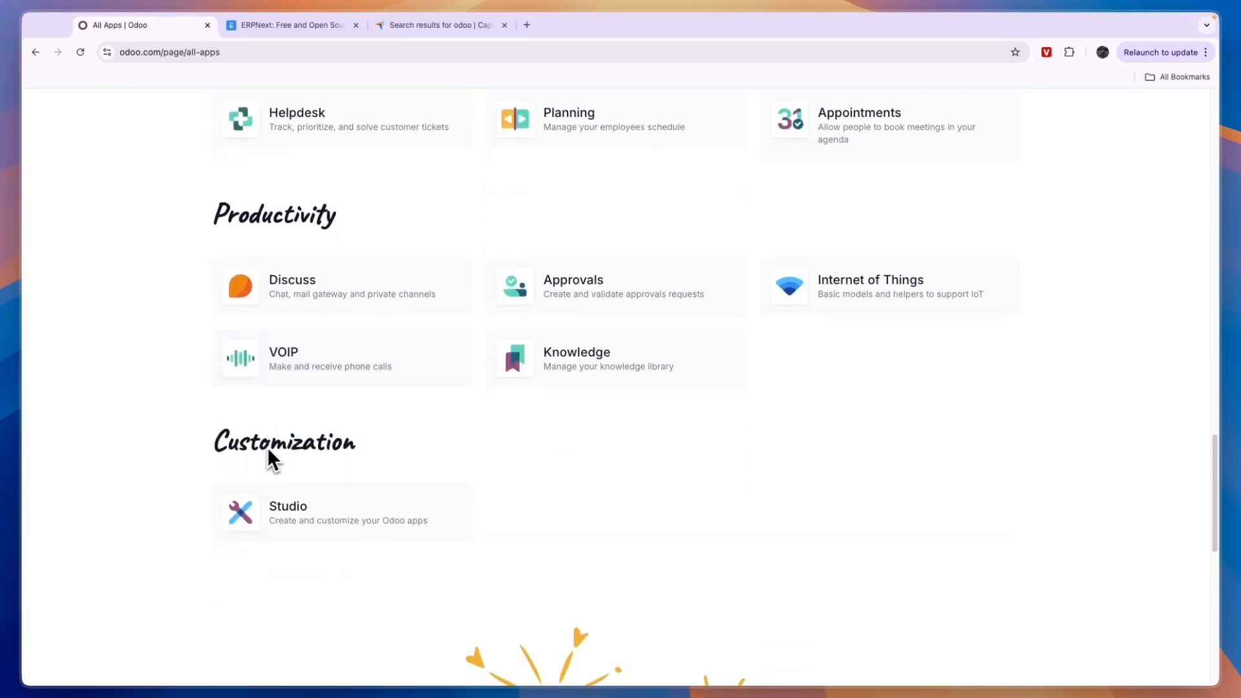
pyautogui.click(288, 25)
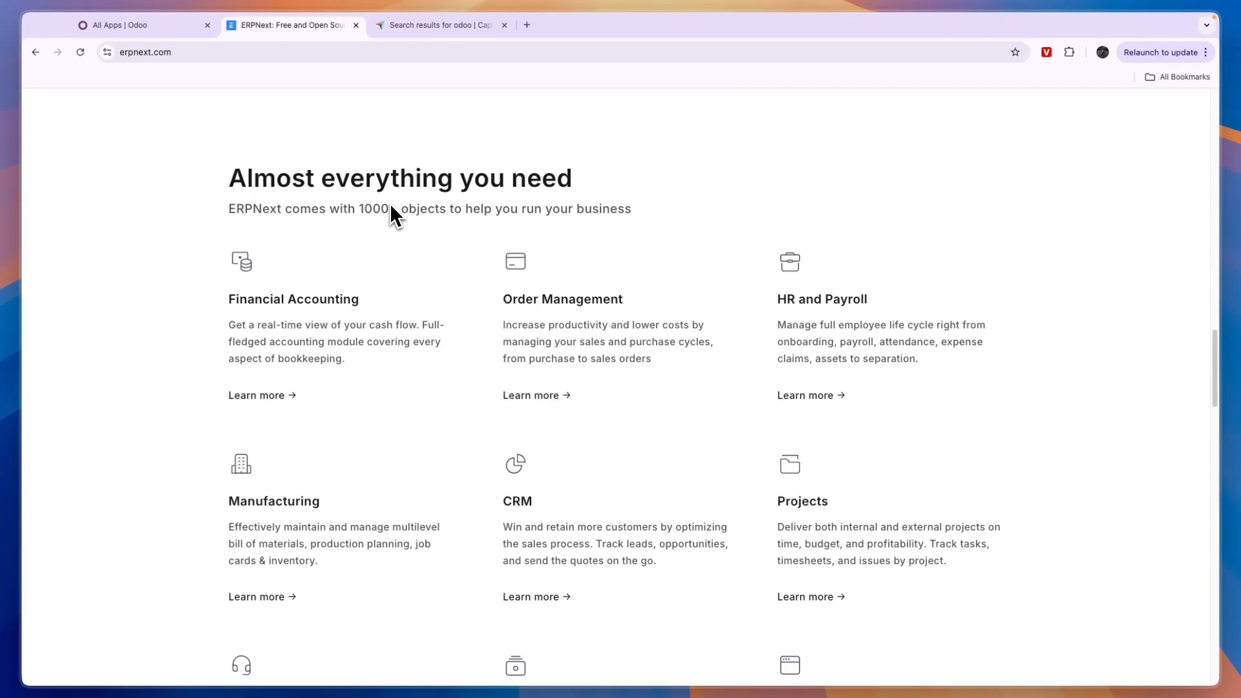
pyautogui.doubleClick(402, 208)
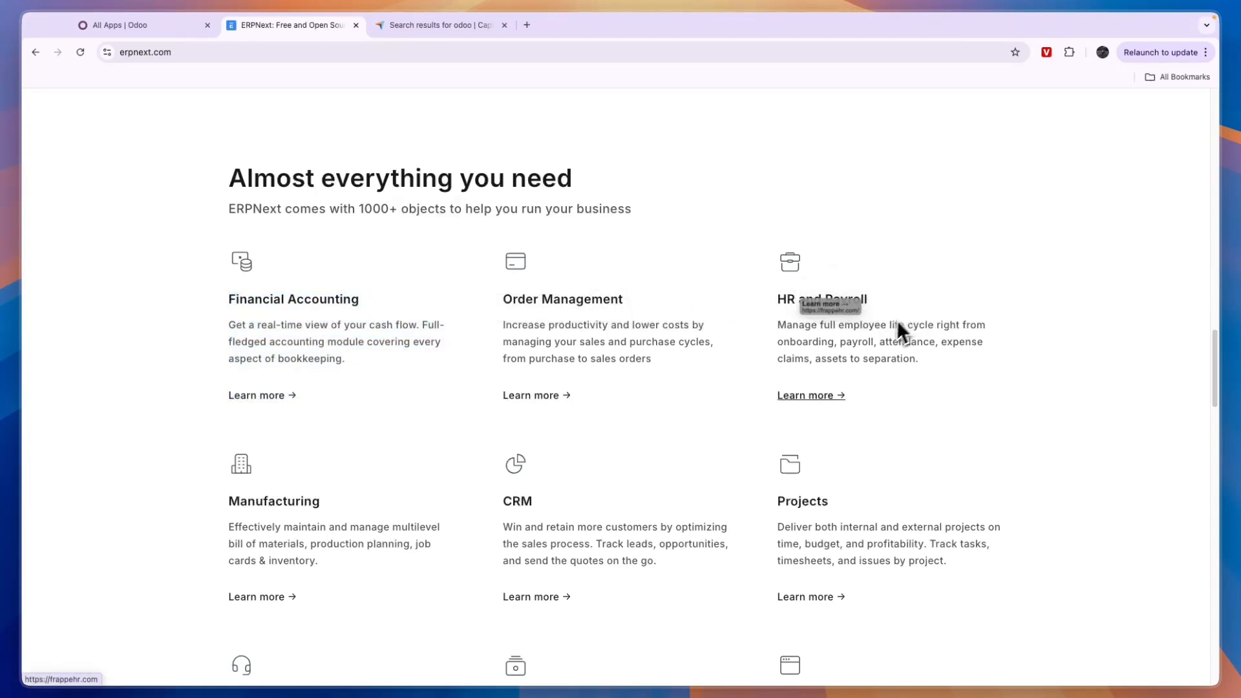
pyautogui.scroll(-3)
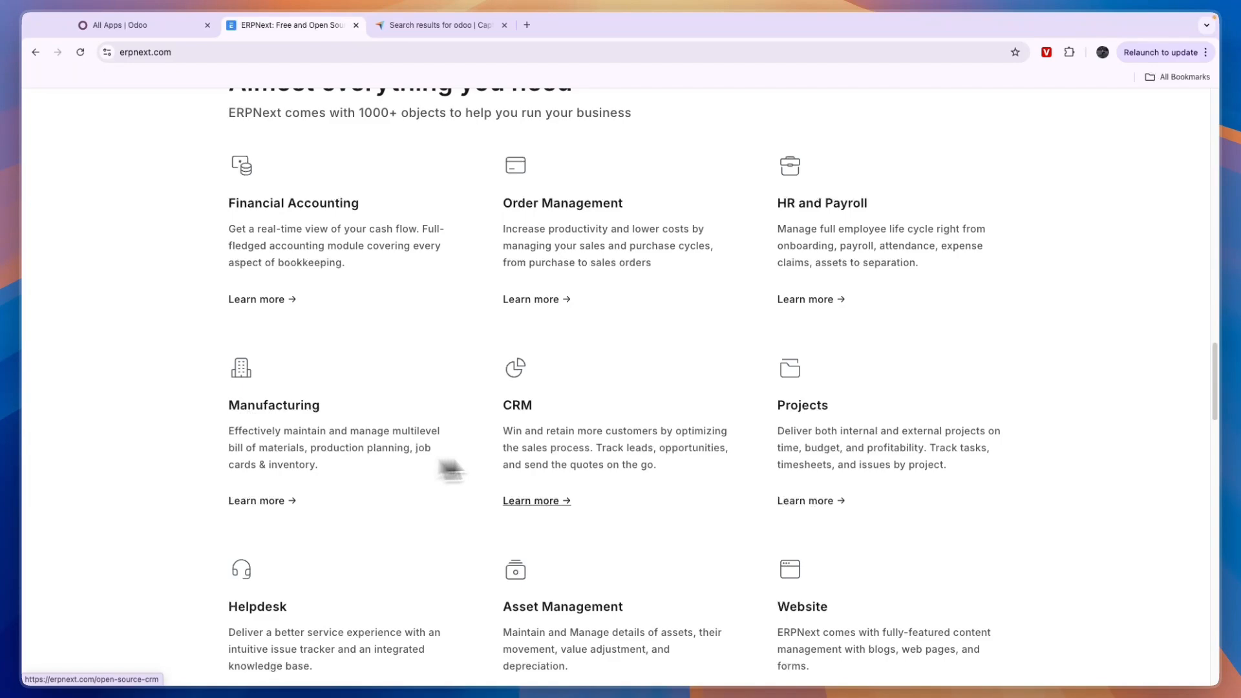
pyautogui.scroll(-3)
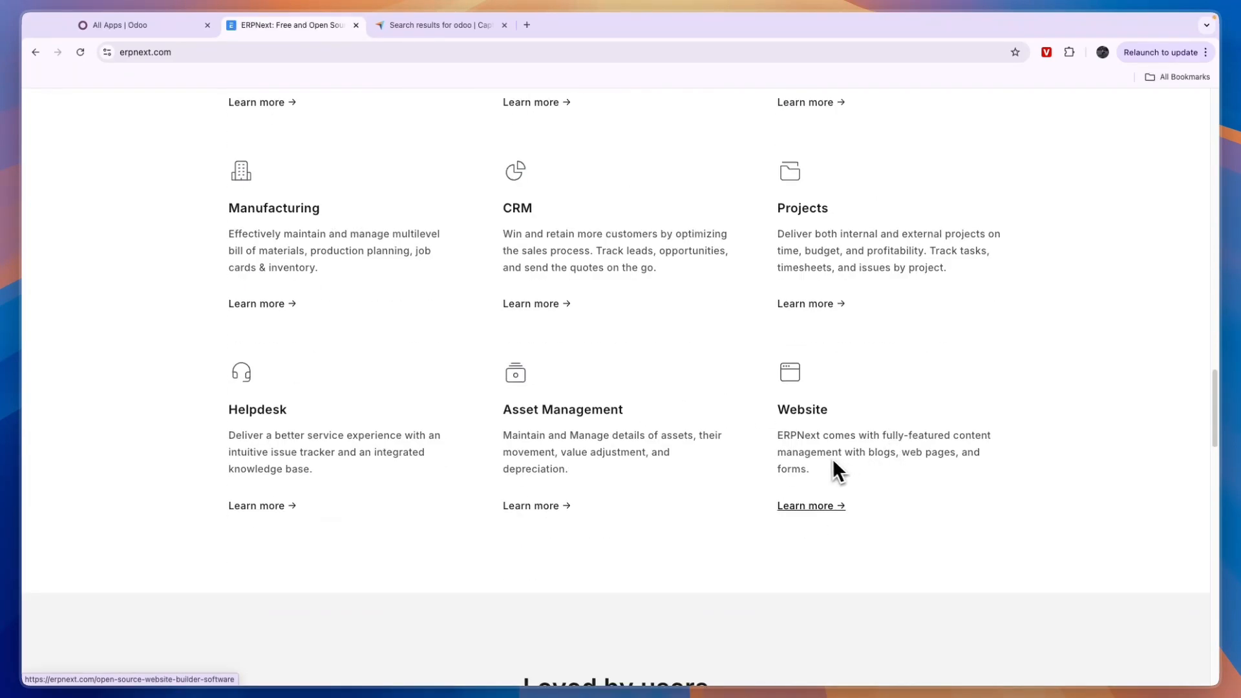
pyautogui.moveTo(292, 419)
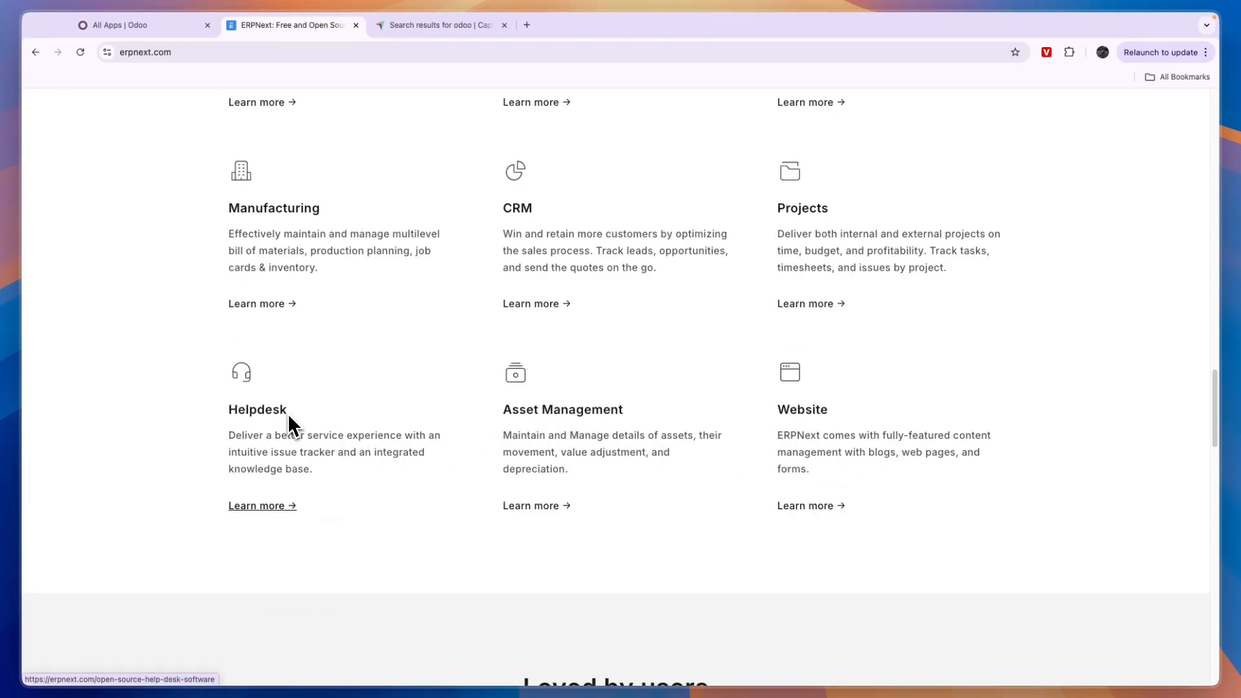
pyautogui.scroll(-3)
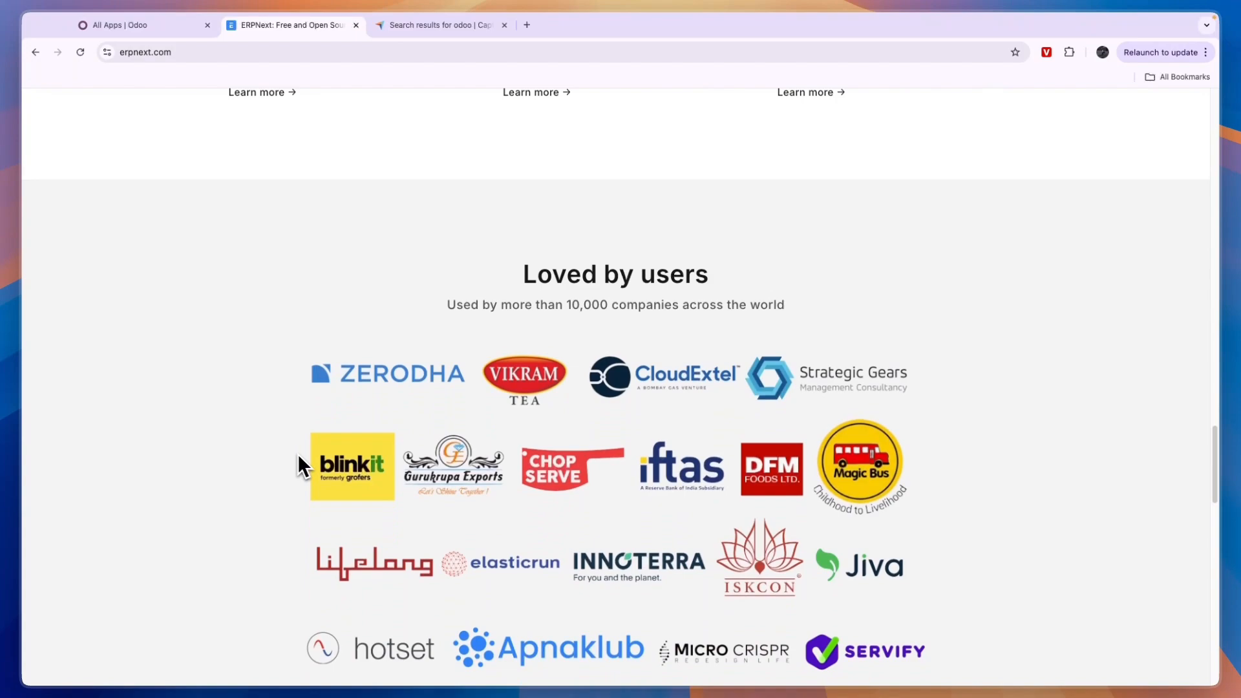
pyautogui.scroll(3)
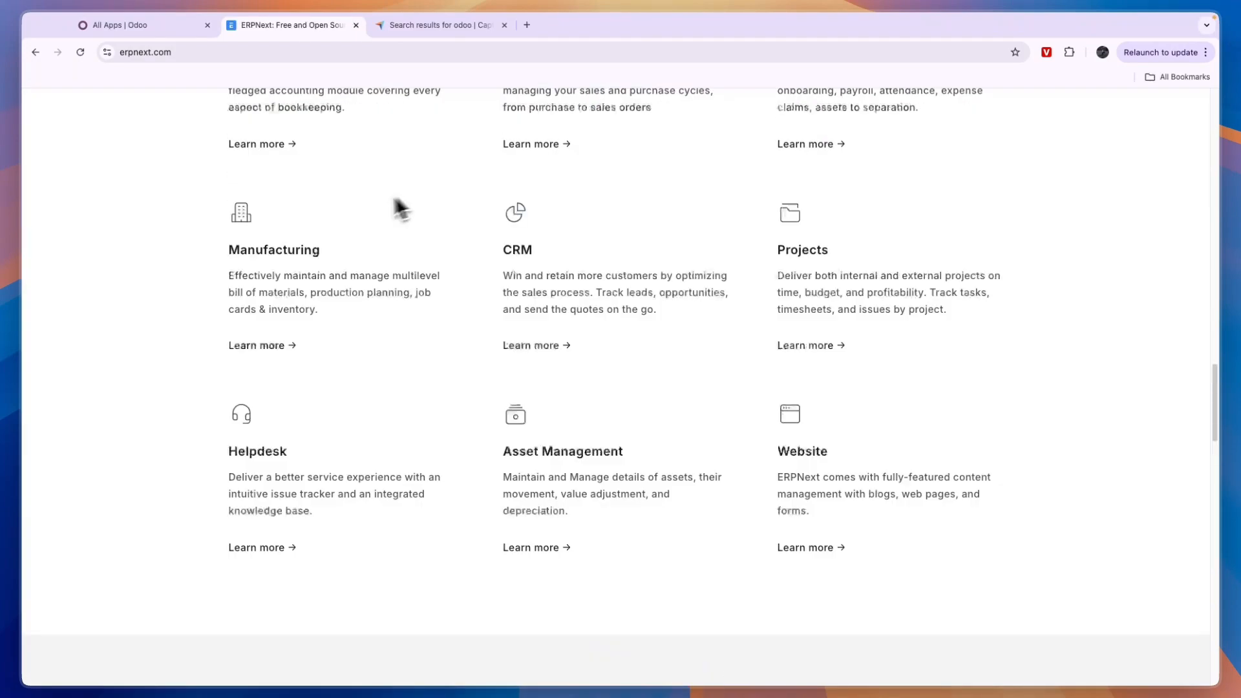
pyautogui.scroll(3)
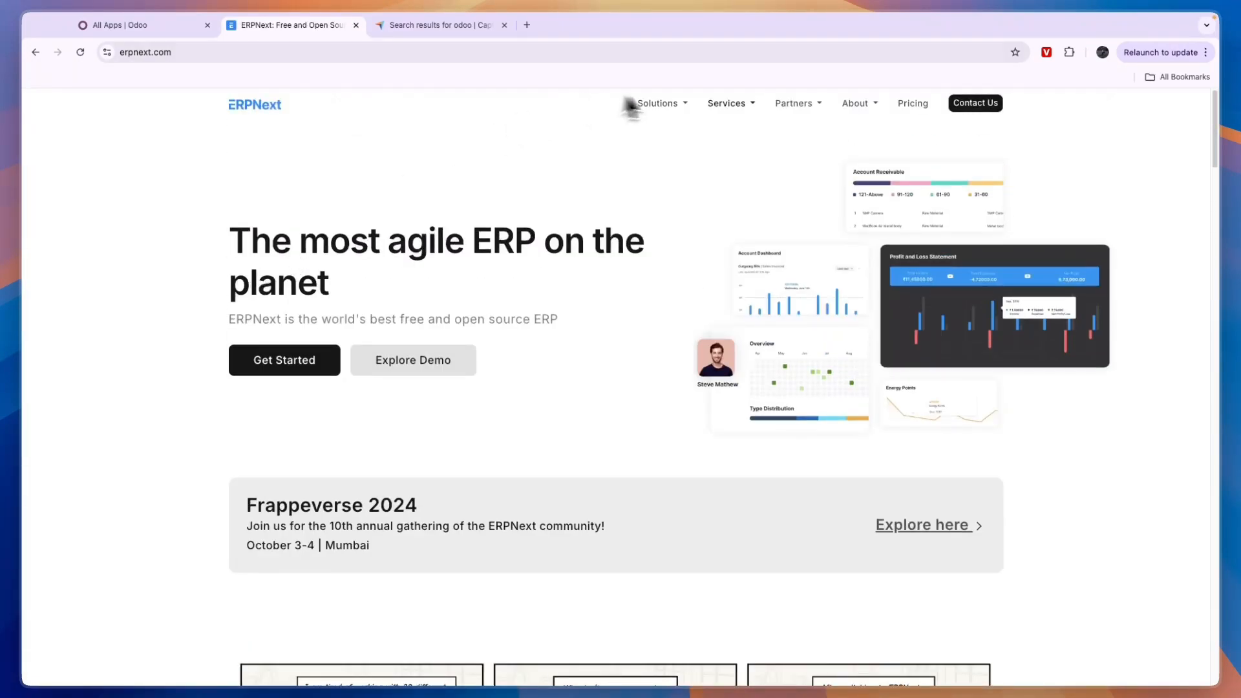
pyautogui.moveTo(764, 134)
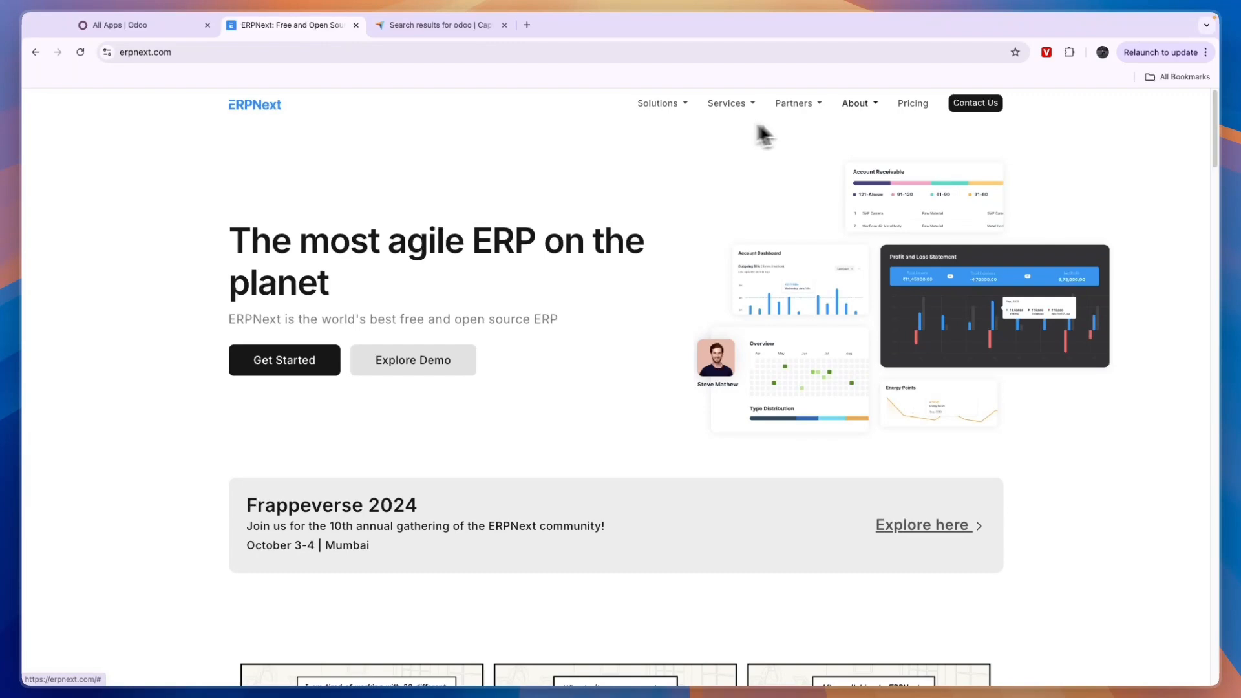
# Browse the Odoo Apps Store top charts of top and new apps
pyautogui.click(127, 24)
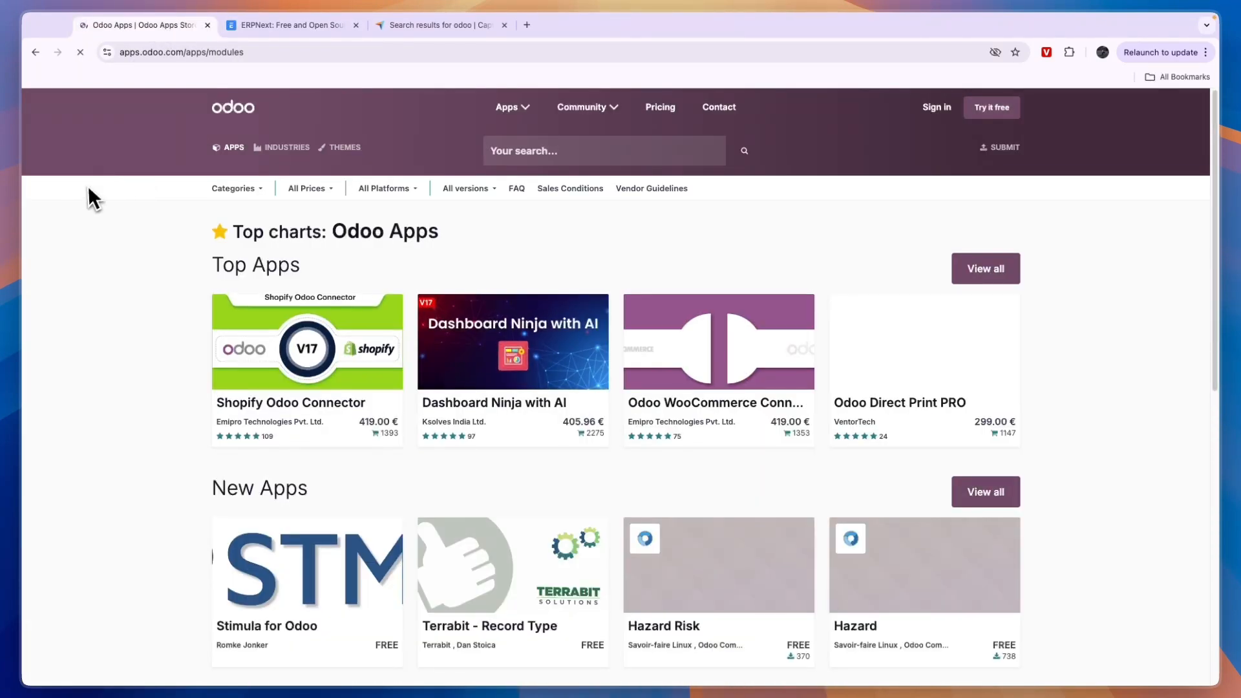
pyautogui.scroll(-3)
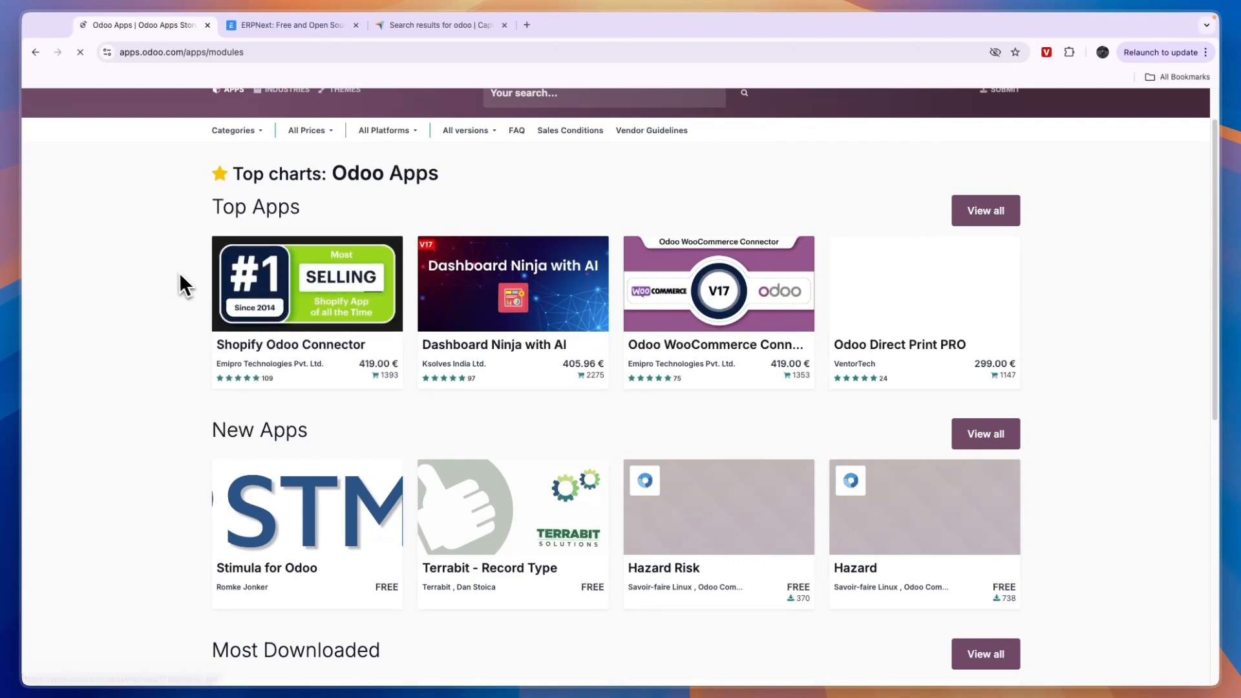
pyautogui.scroll(-3)
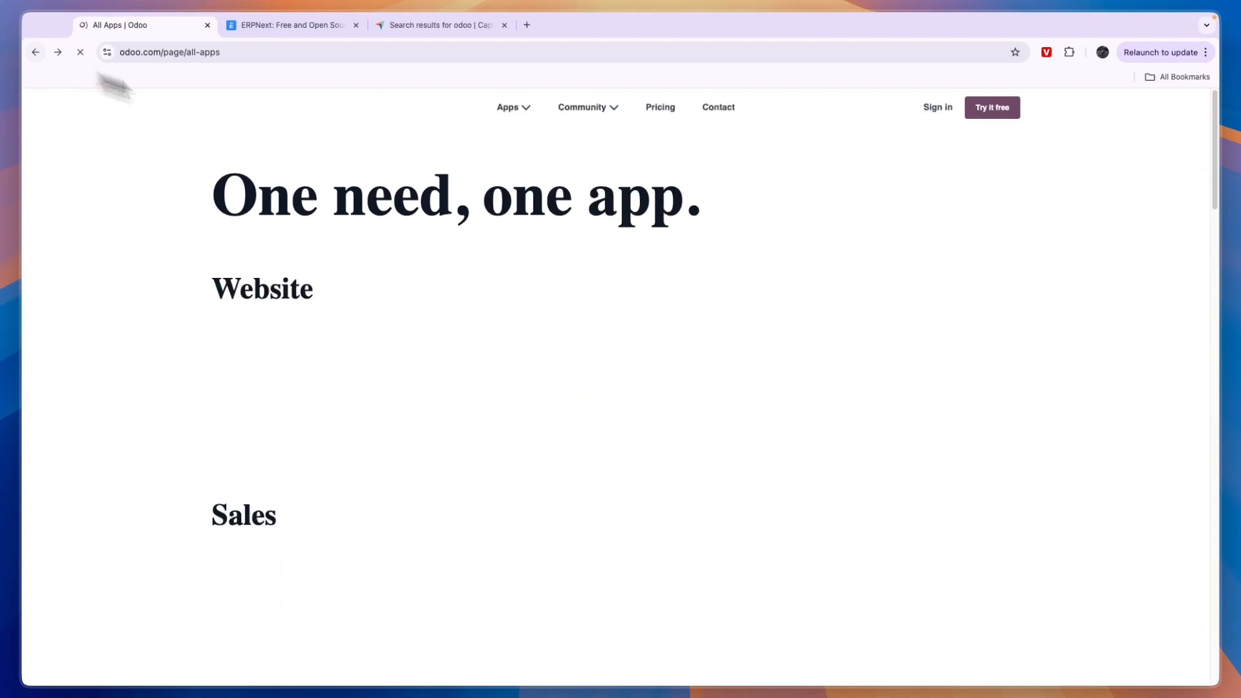
# Compare Odoo's pricing plans under yearly versus monthly billing
pyautogui.click(659, 106)
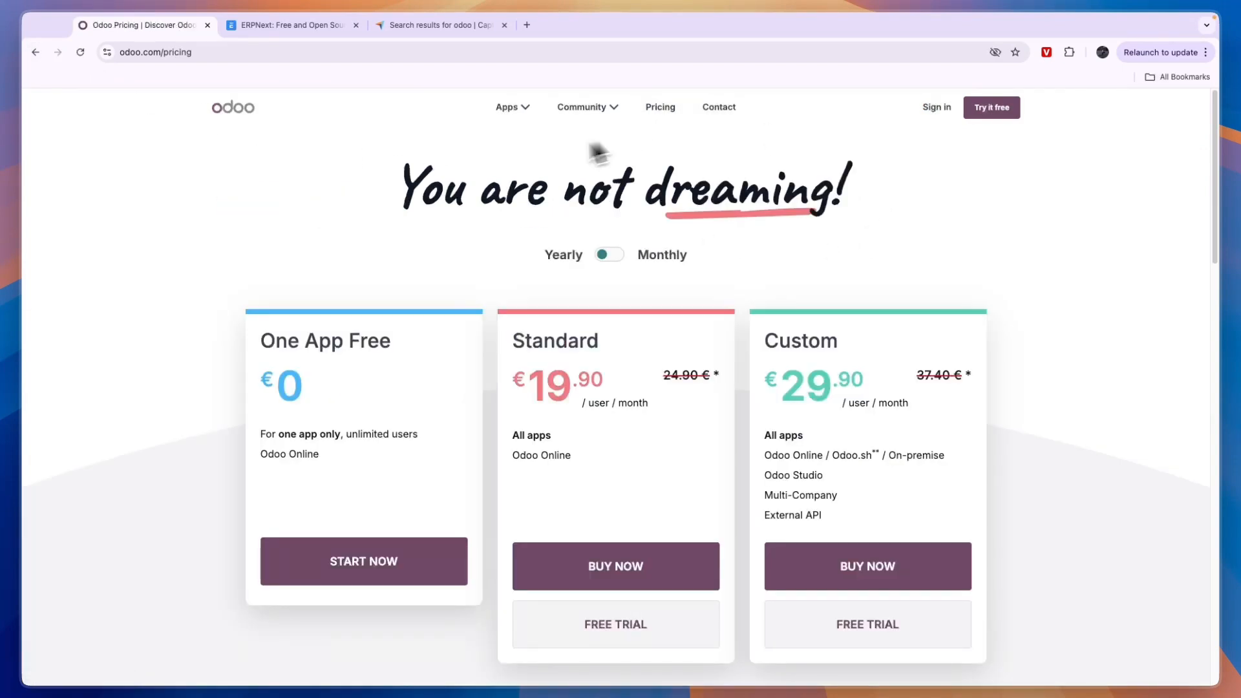
pyautogui.moveTo(267, 355)
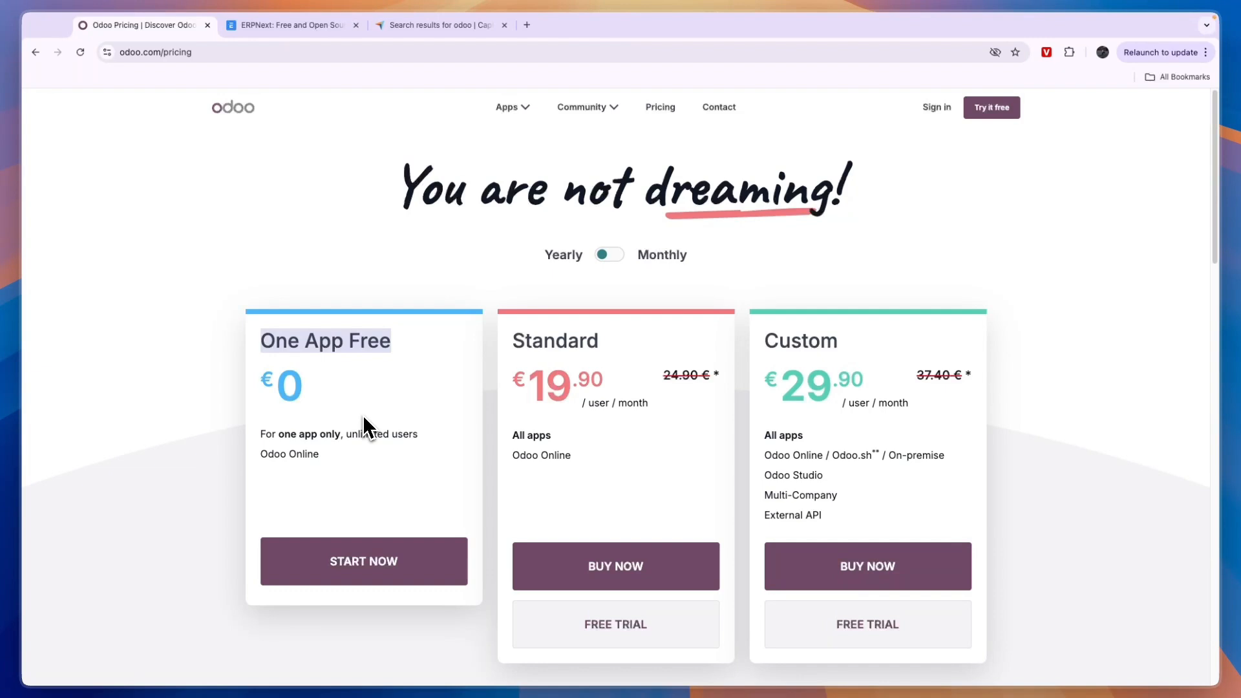
pyautogui.moveTo(542, 393)
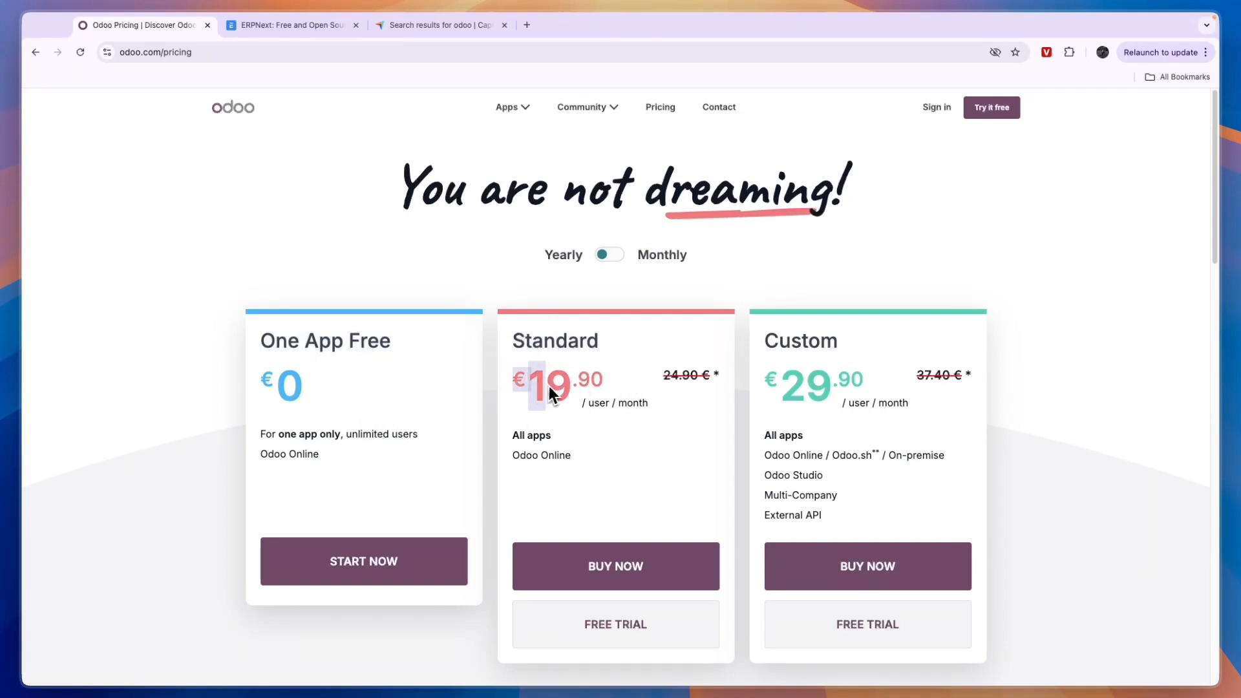
pyautogui.moveTo(628, 415)
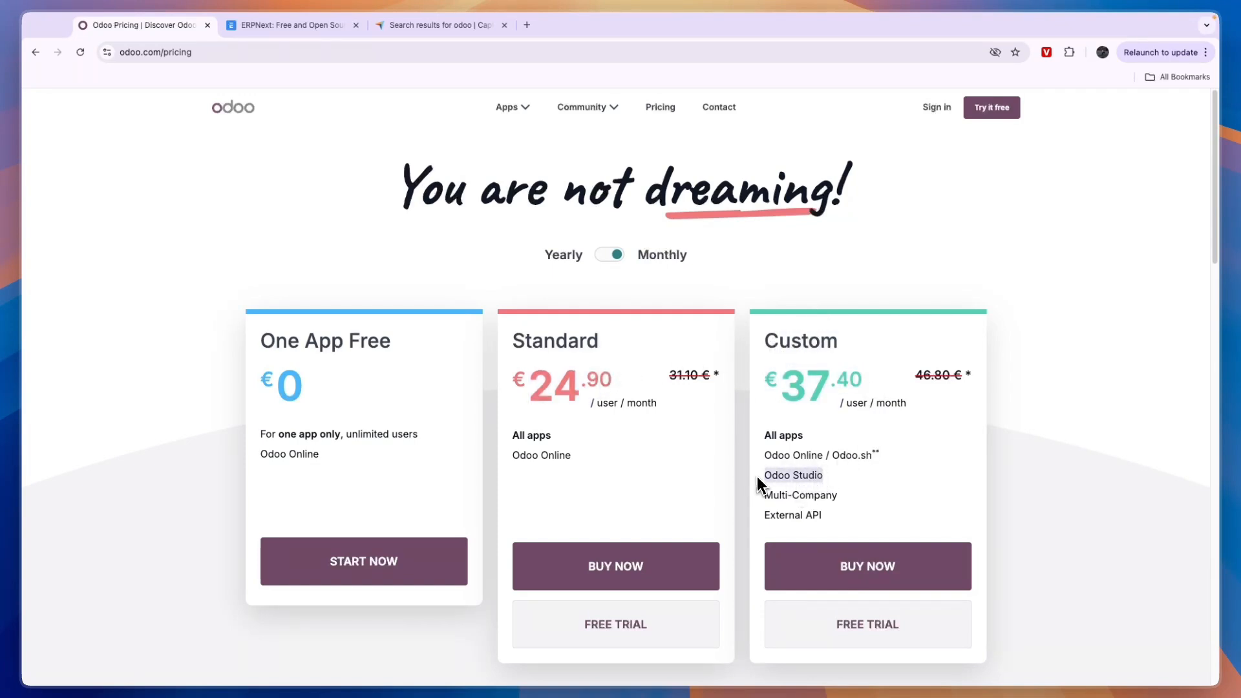
pyautogui.moveTo(831, 529)
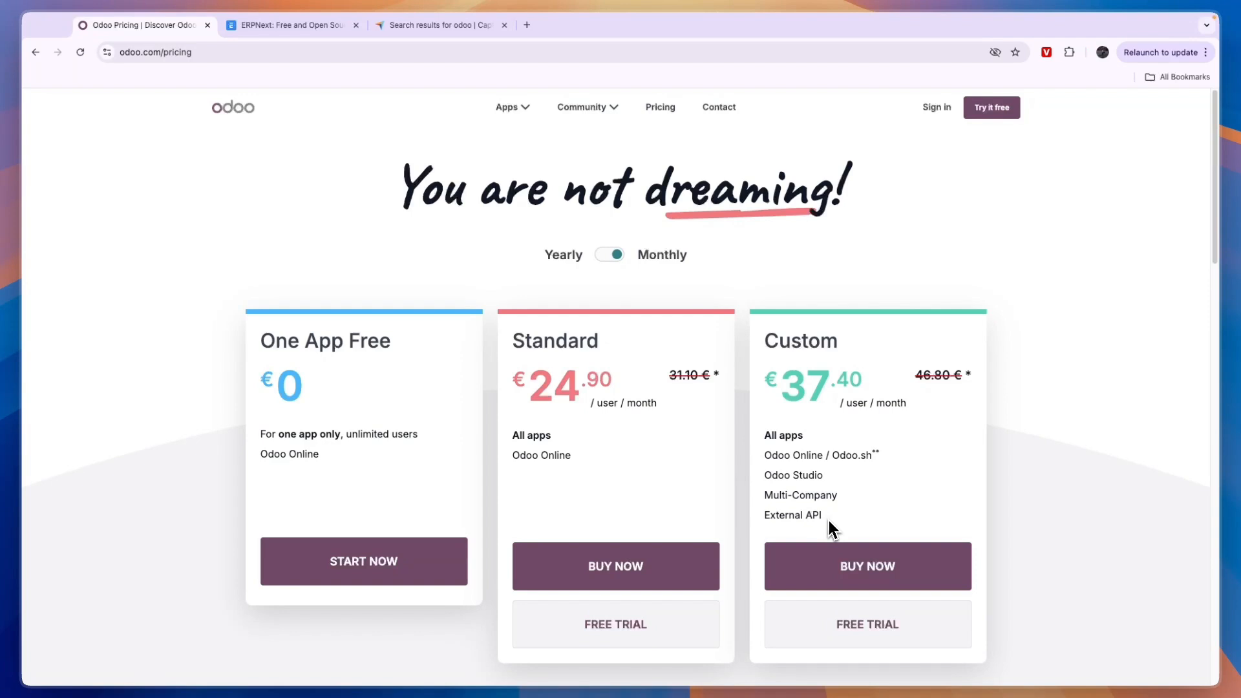
pyautogui.moveTo(621, 370)
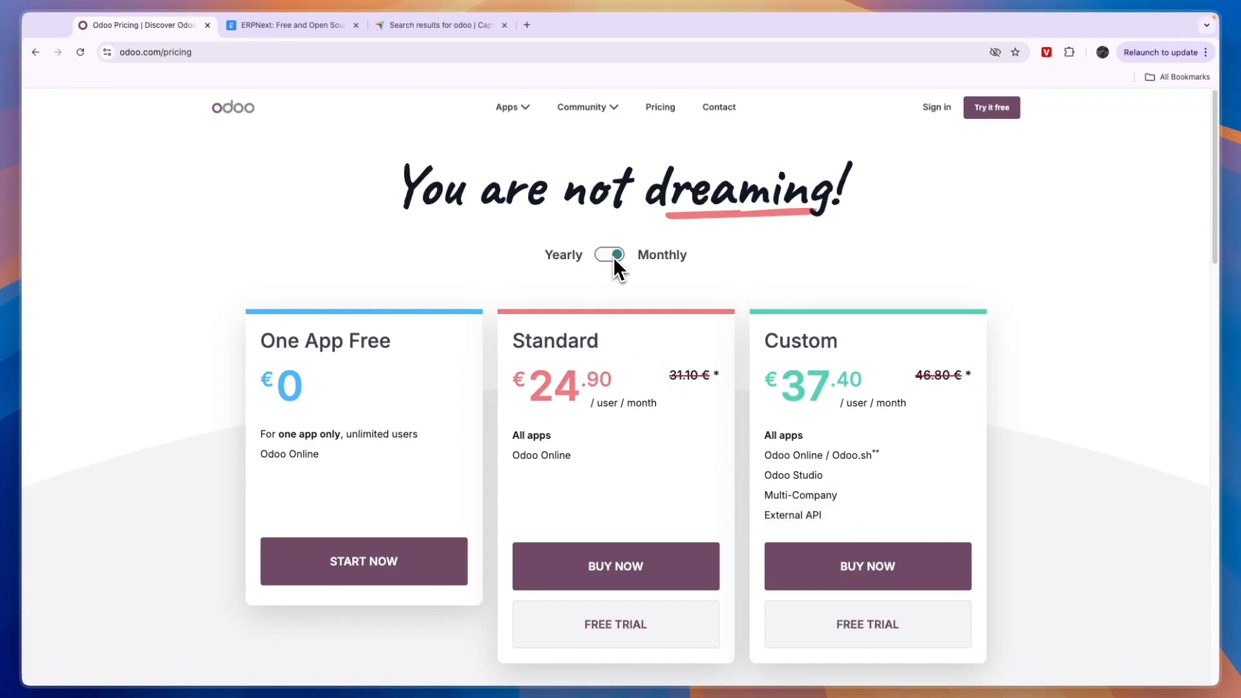
pyautogui.scroll(-3)
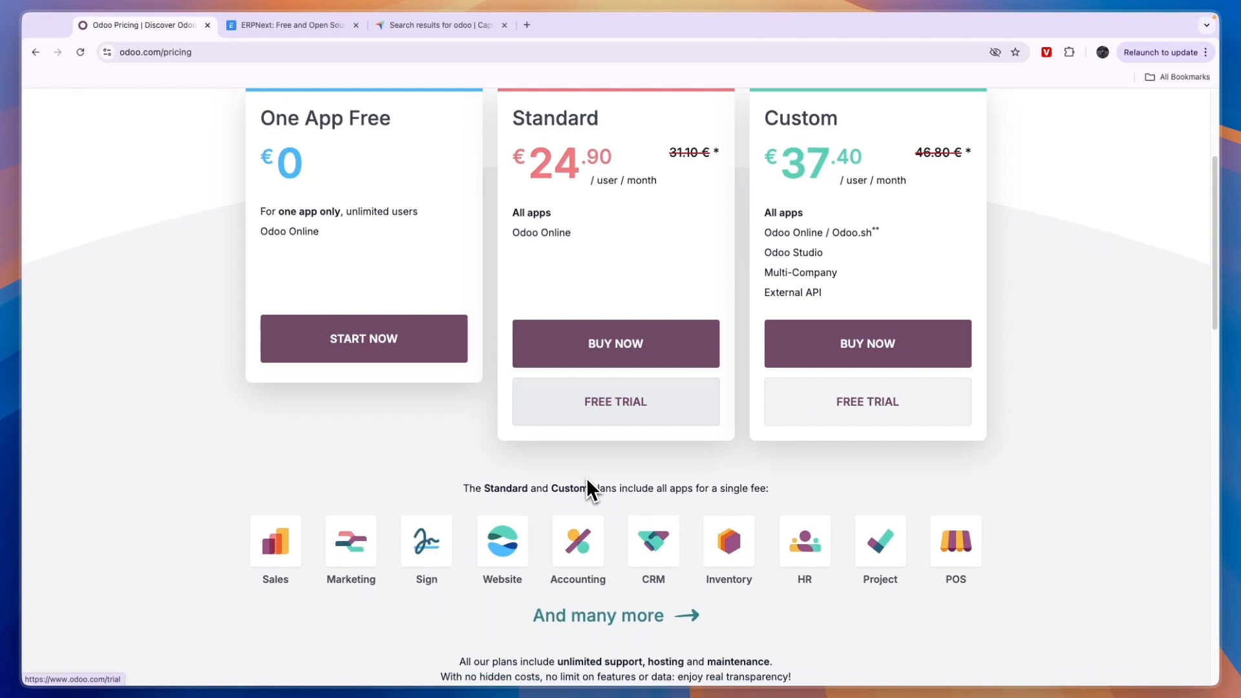
pyautogui.click(292, 24)
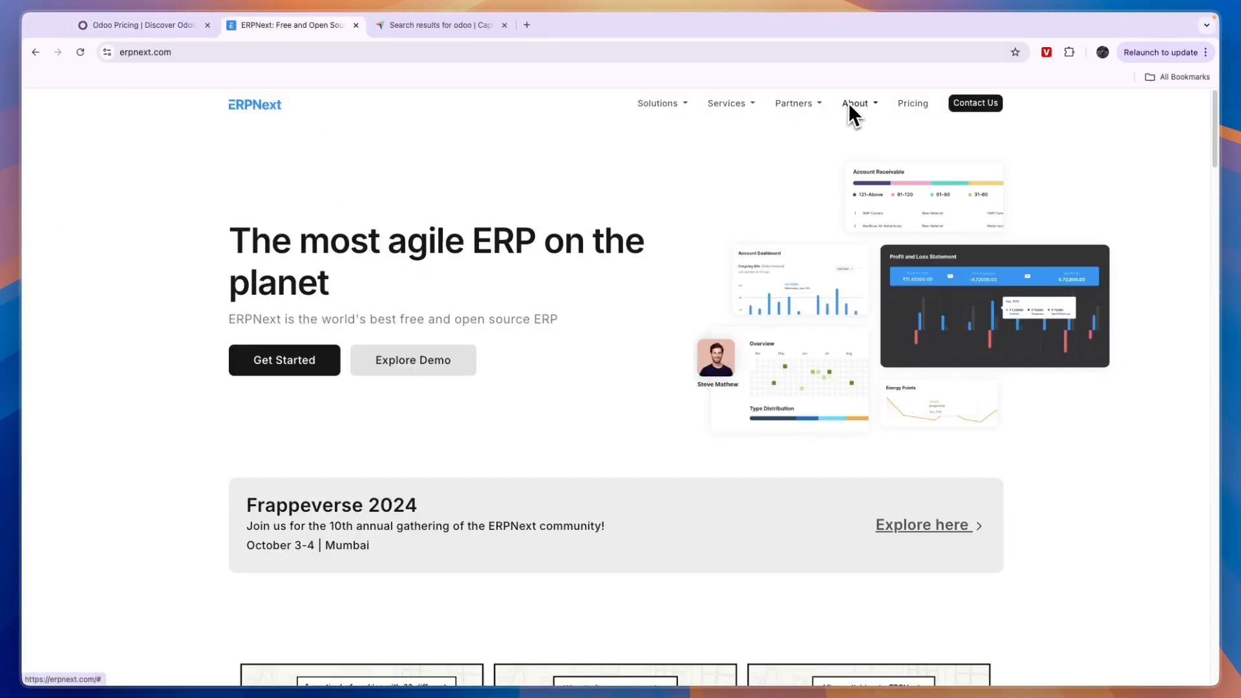
# Open ERPNext's pricing page and mark the $50 monthly Small Business price
pyautogui.click(911, 103)
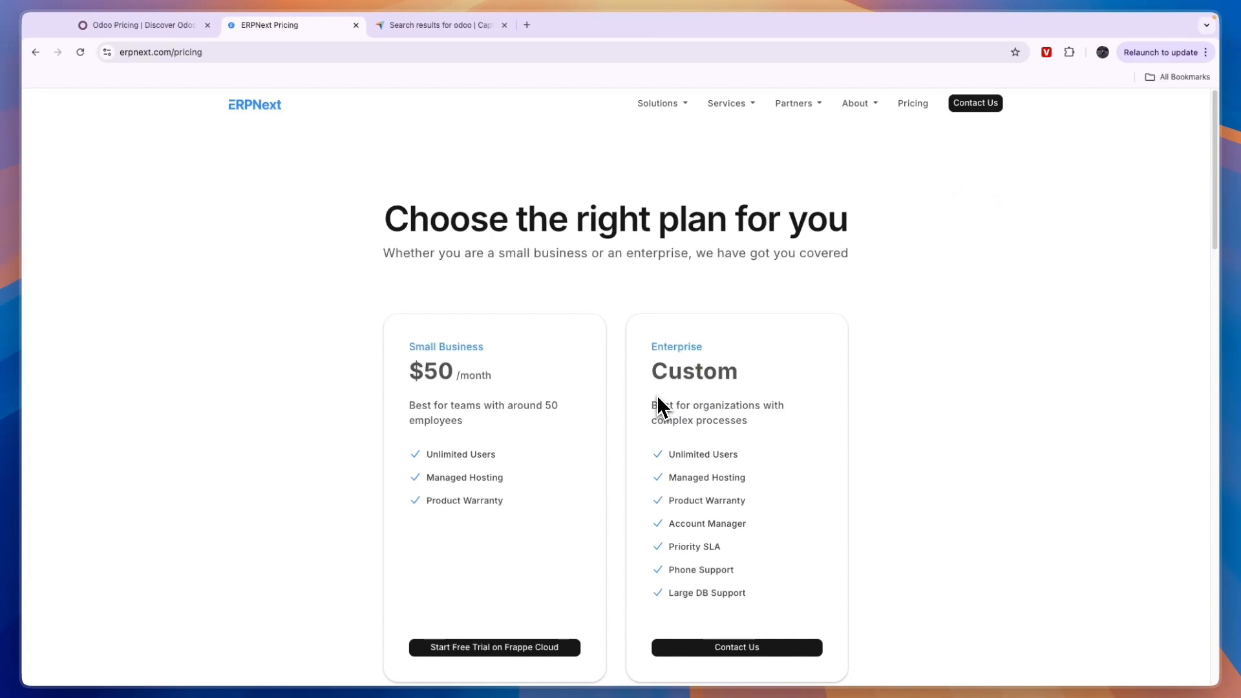
pyautogui.scroll(-3)
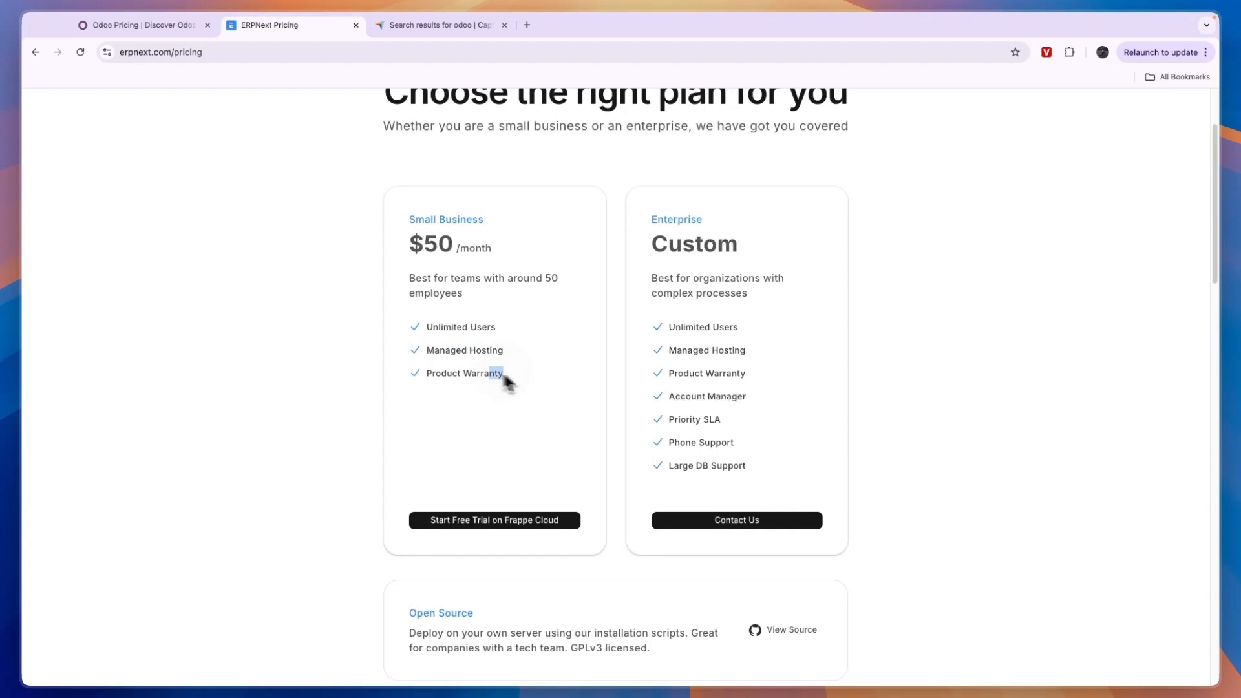
pyautogui.scroll(3)
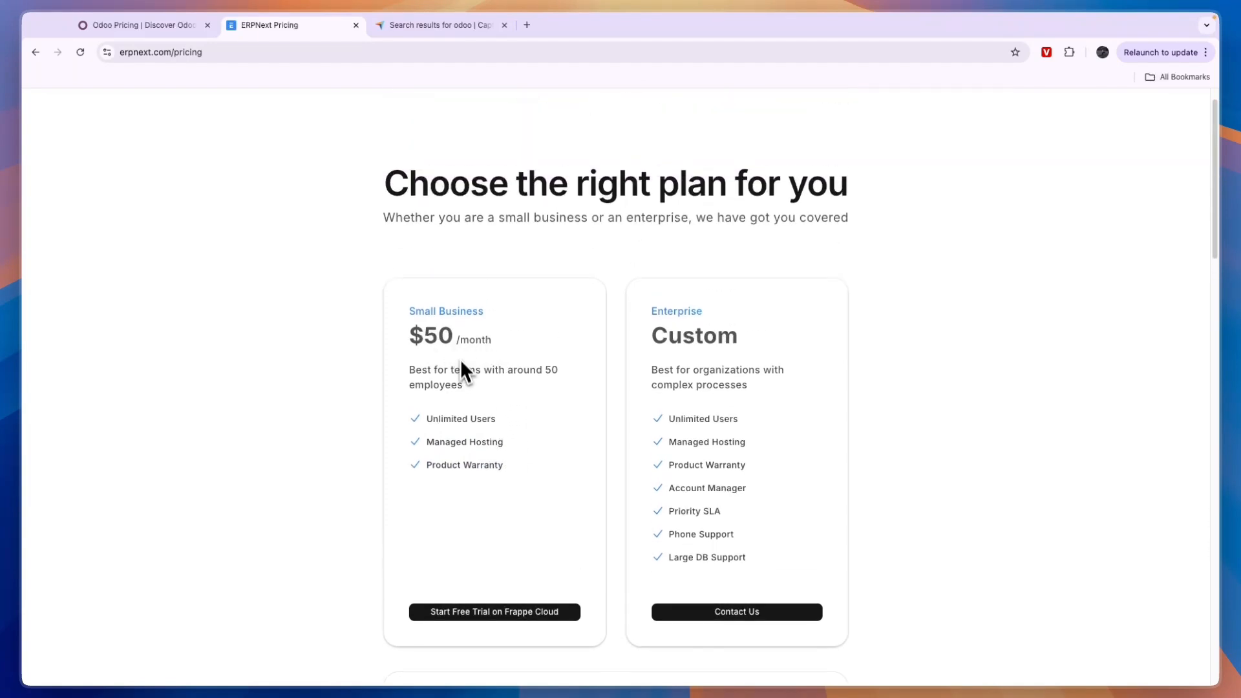
pyautogui.moveTo(443, 333)
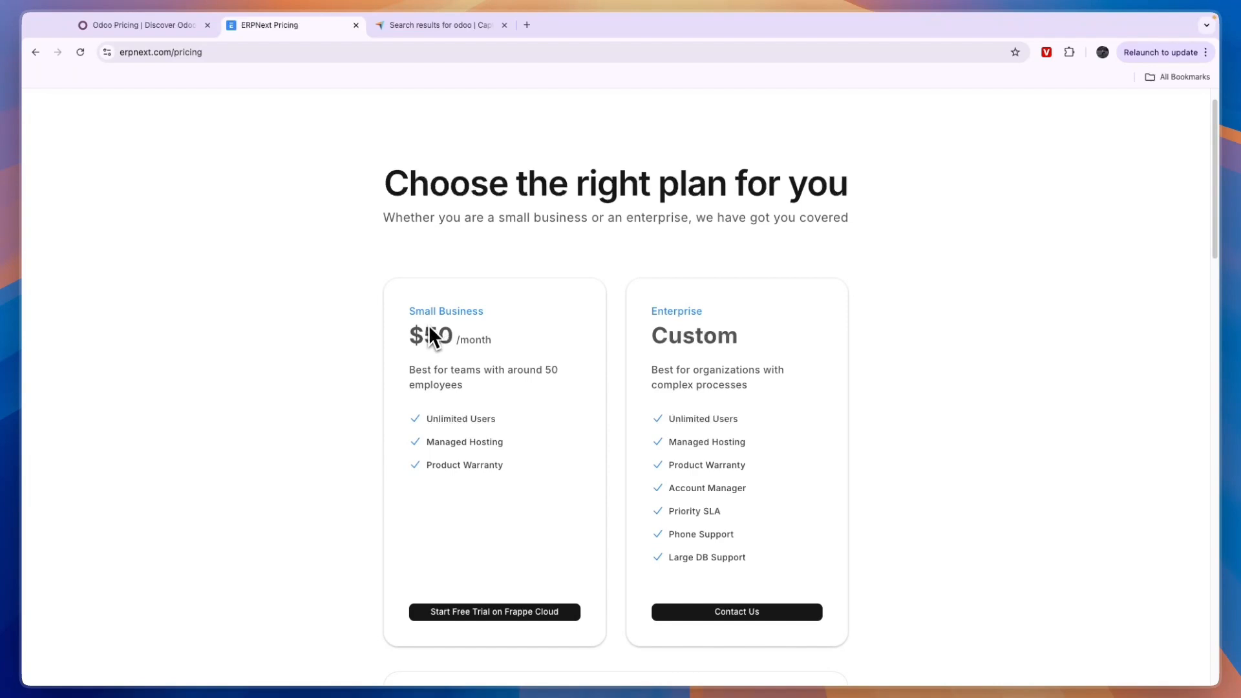
pyautogui.doubleClick(430, 335)
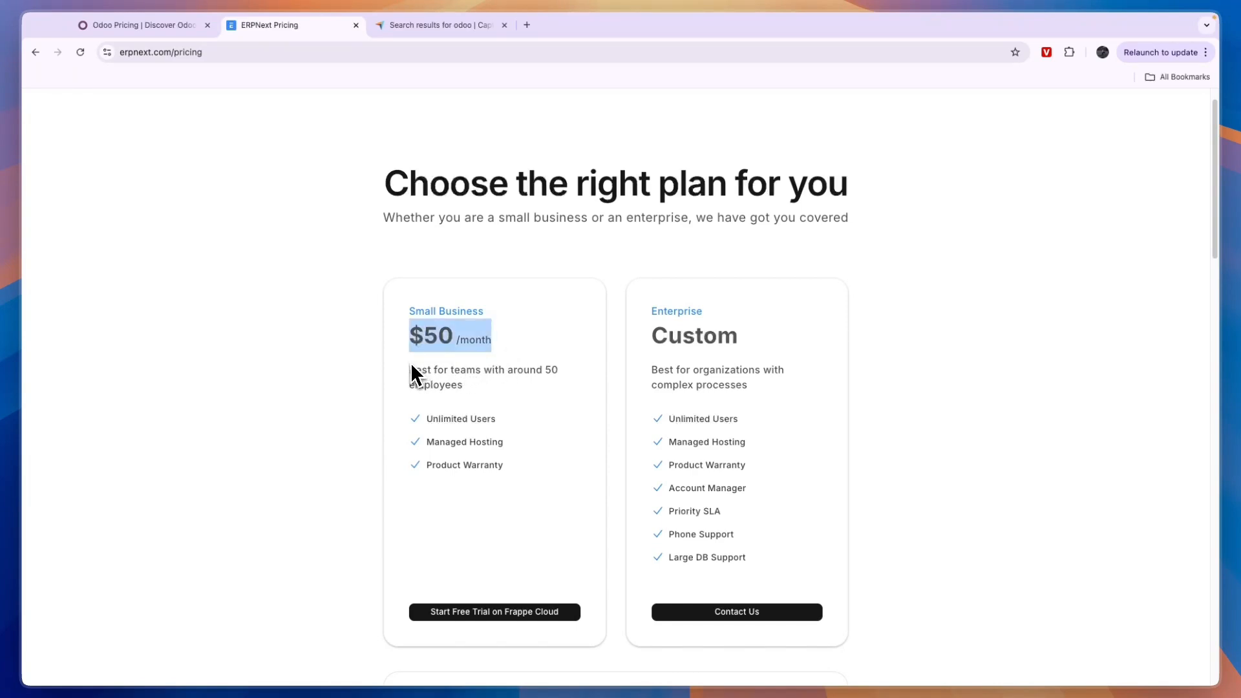
pyautogui.moveTo(542, 393)
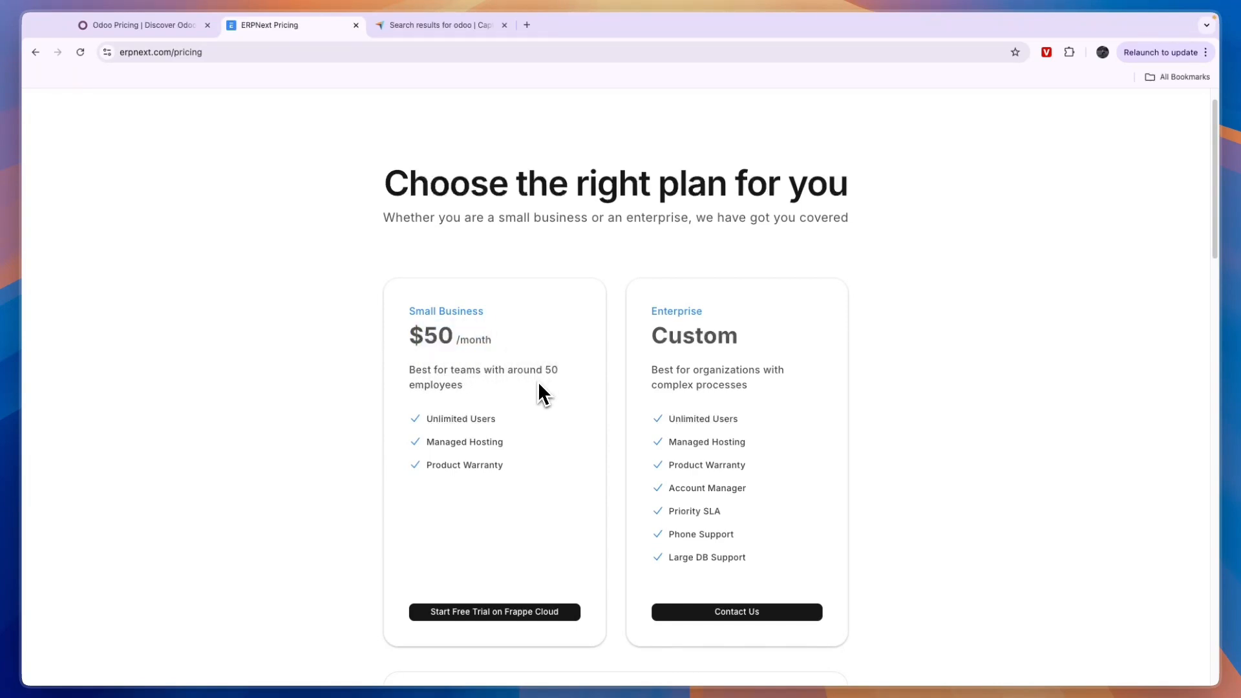
# Compare Odoo's pricing against ERPNext's plans, including the custom Enterprise tier
pyautogui.click(138, 25)
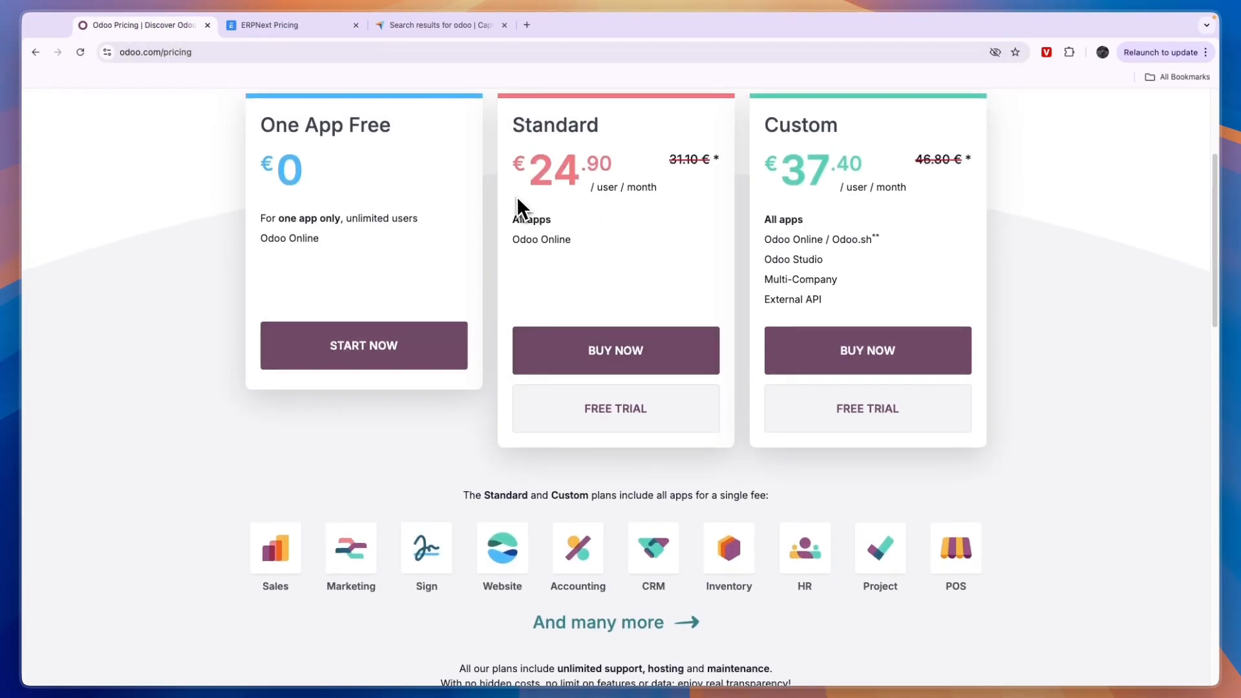
pyautogui.scroll(3)
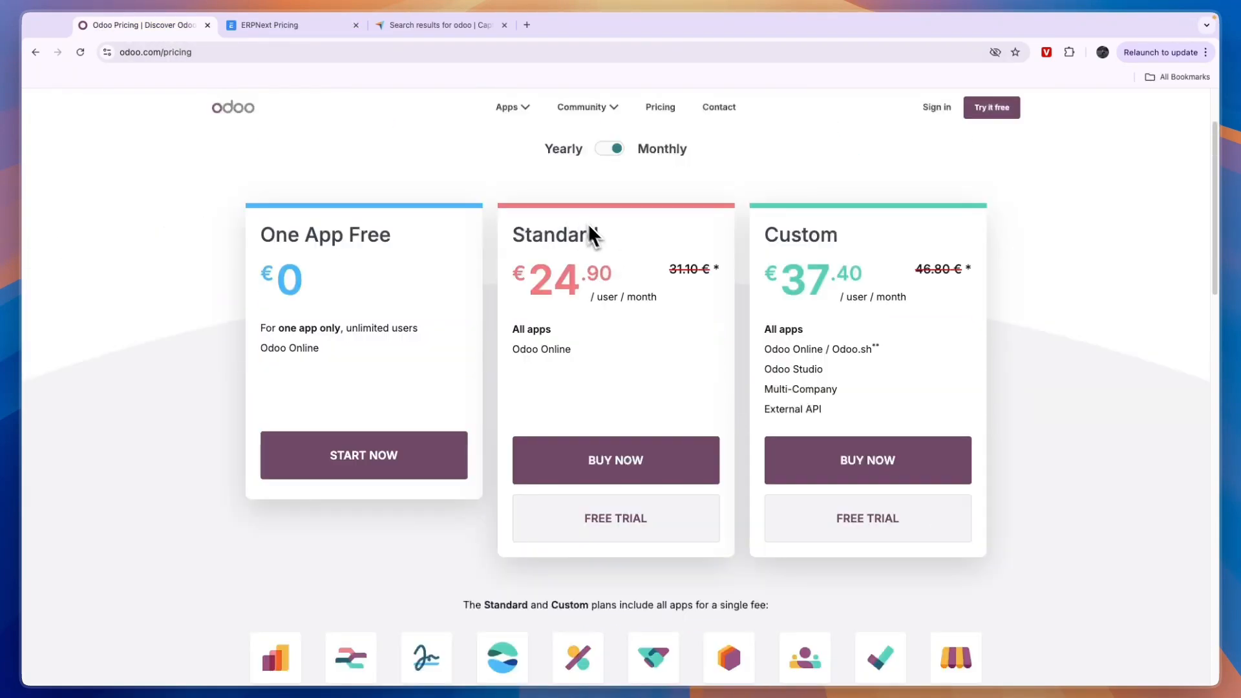
pyautogui.moveTo(552, 286)
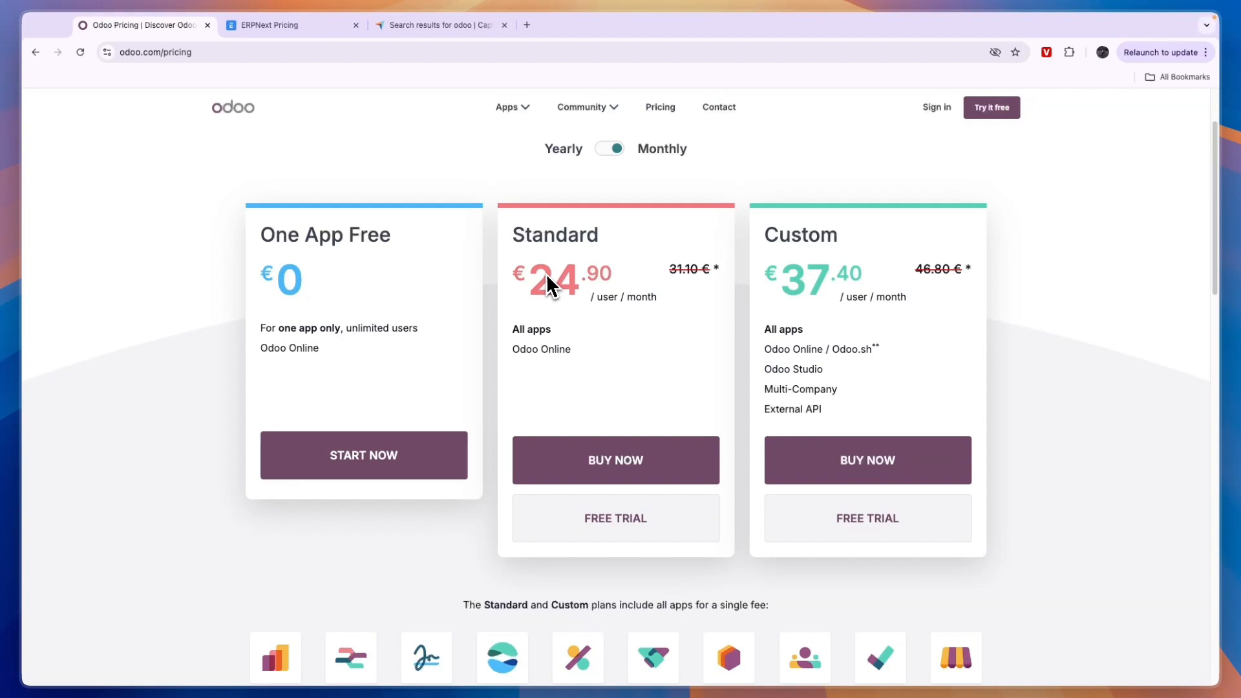
pyautogui.click(292, 24)
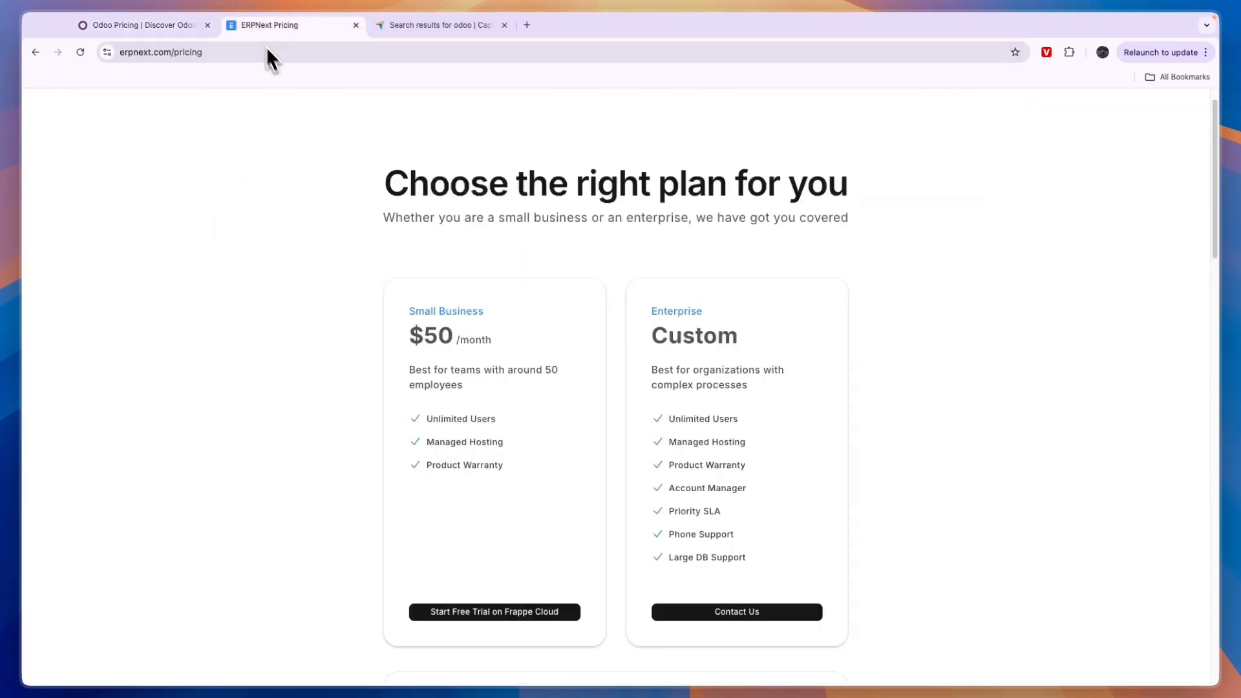
pyautogui.moveTo(319, 147)
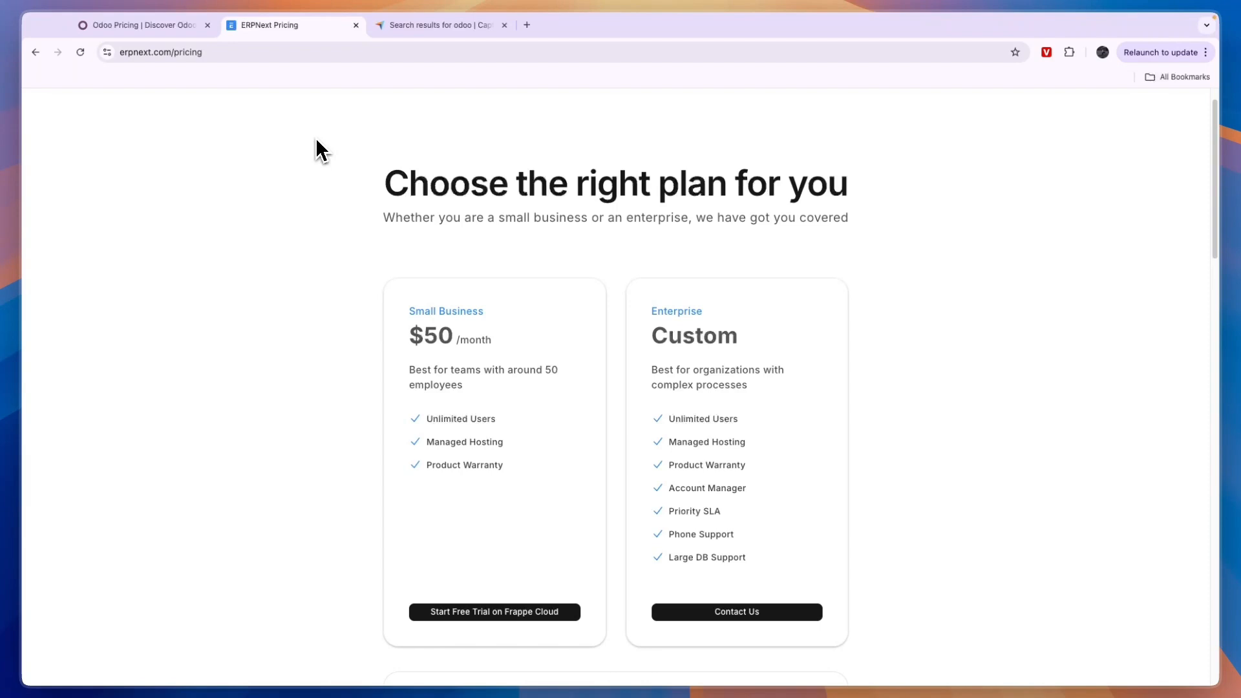
pyautogui.doubleClick(693, 335)
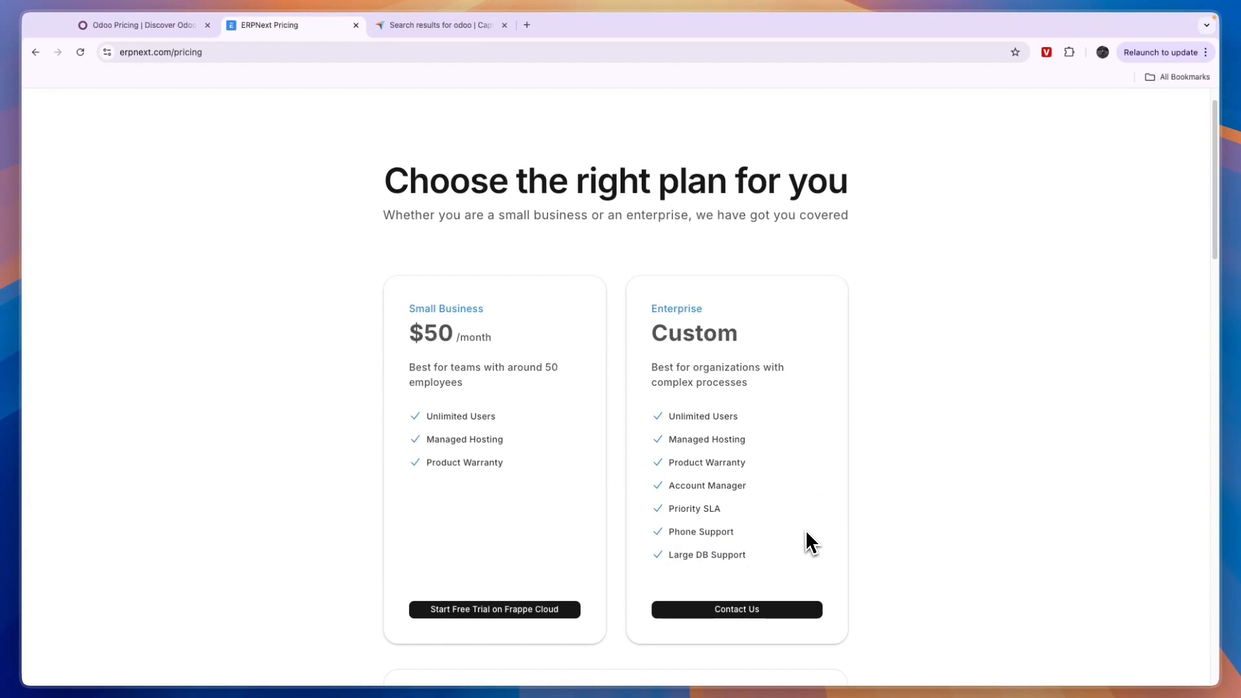
pyautogui.scroll(3)
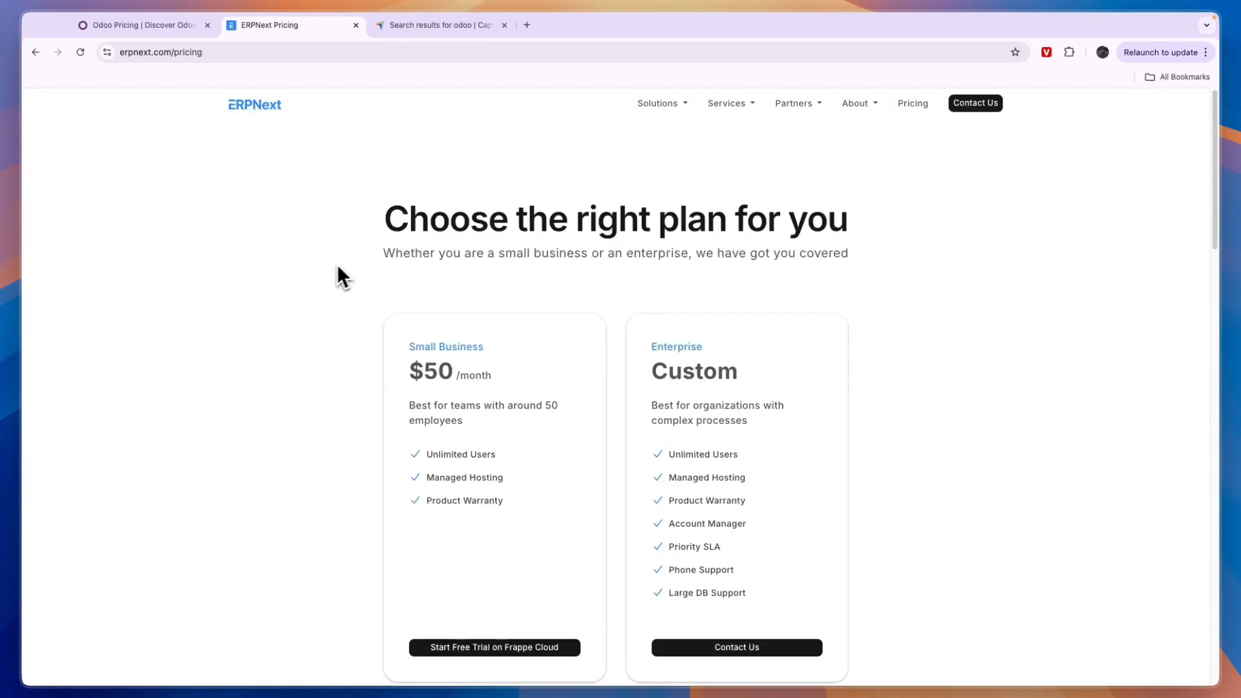
pyautogui.moveTo(432, 331)
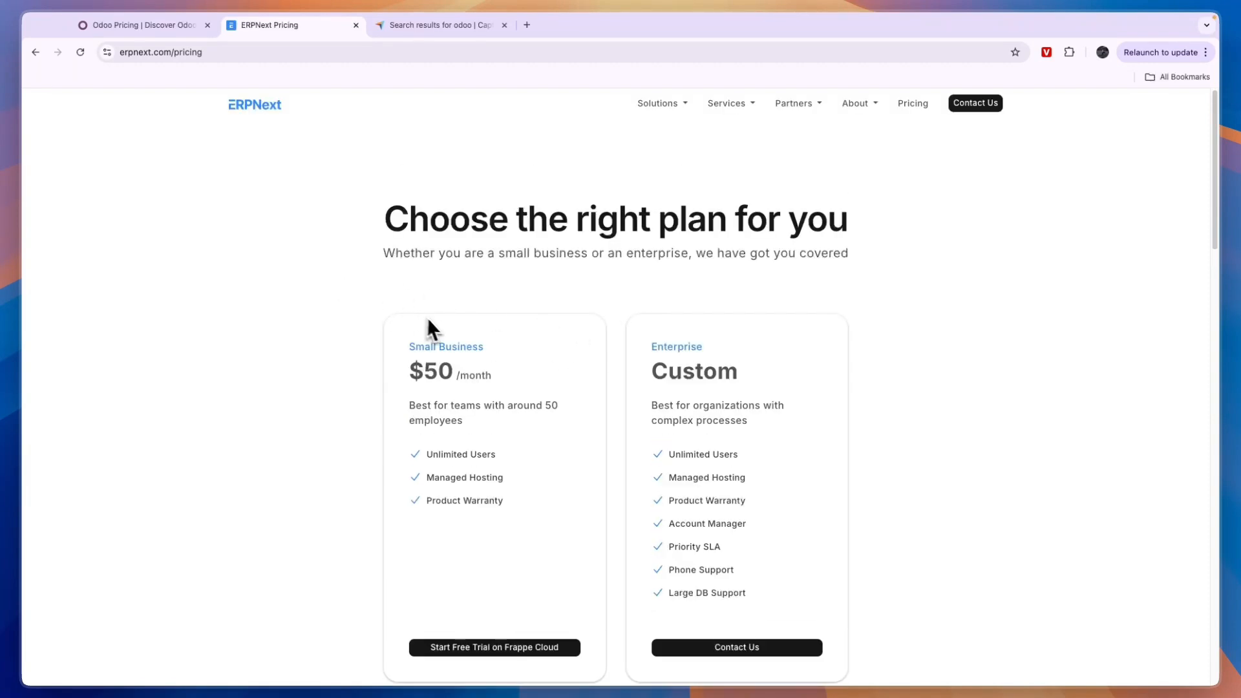
pyautogui.moveTo(509, 442)
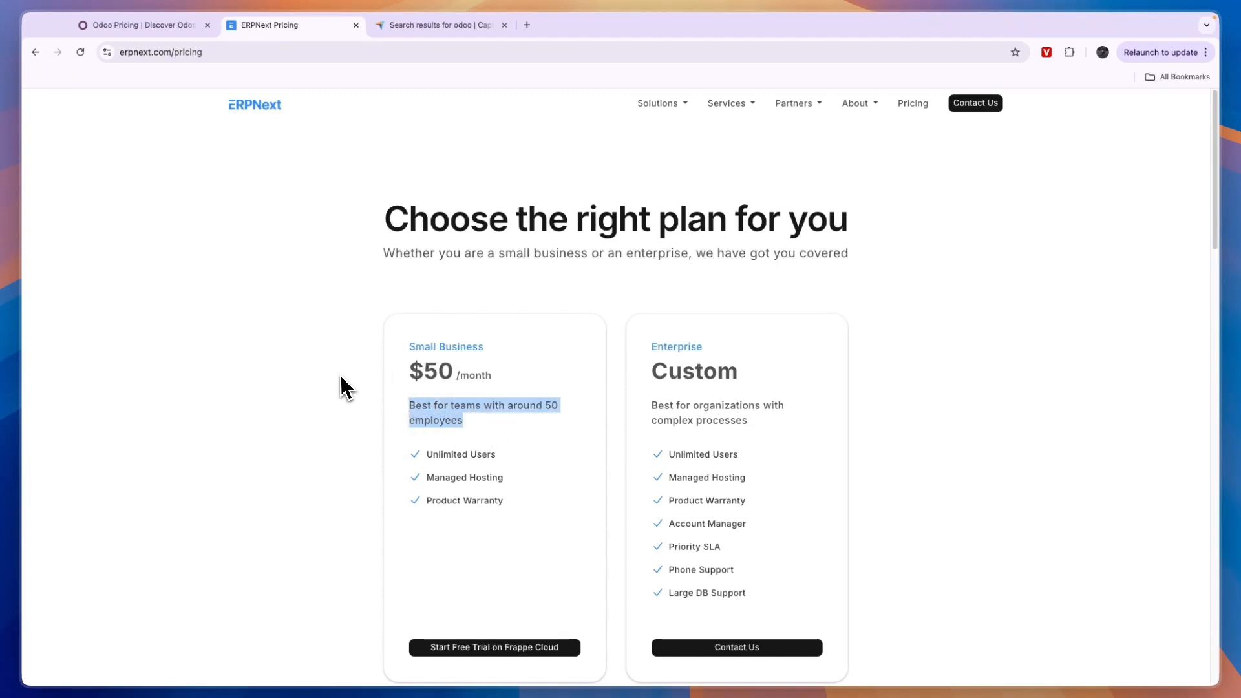
pyautogui.moveTo(273, 115)
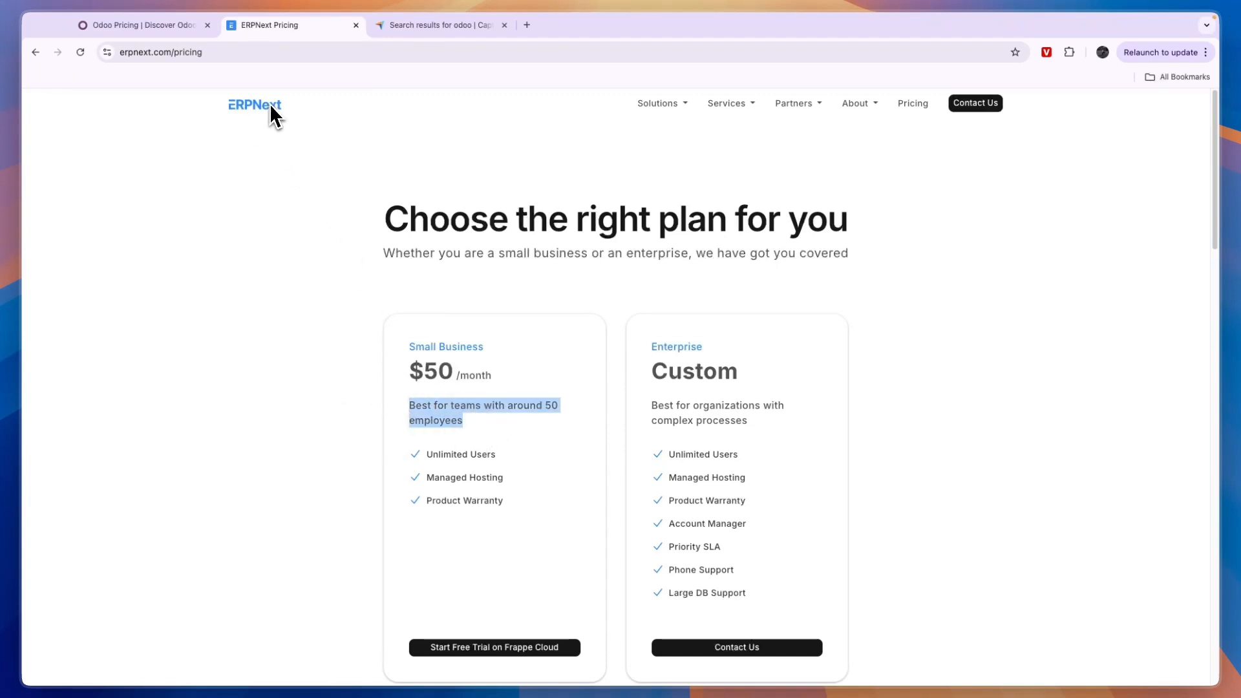
# Recheck Odoo's pricing plans, then bring up Capterra's odoo search results
pyautogui.click(141, 25)
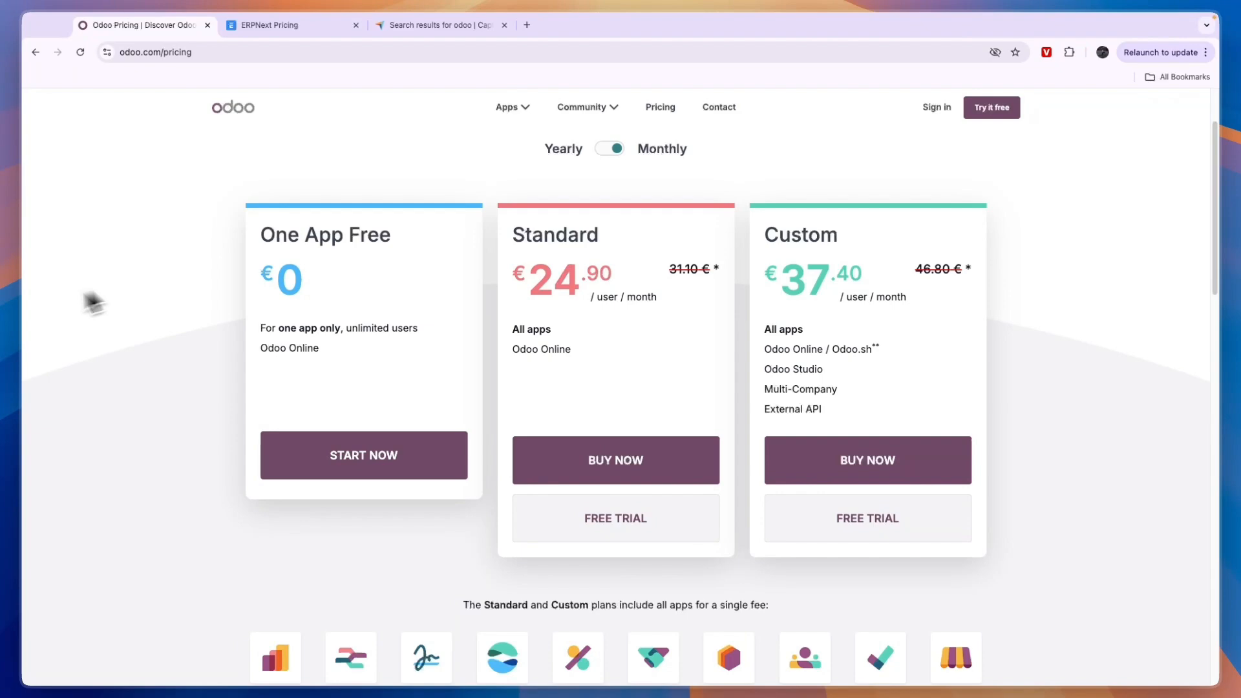
pyautogui.scroll(-3)
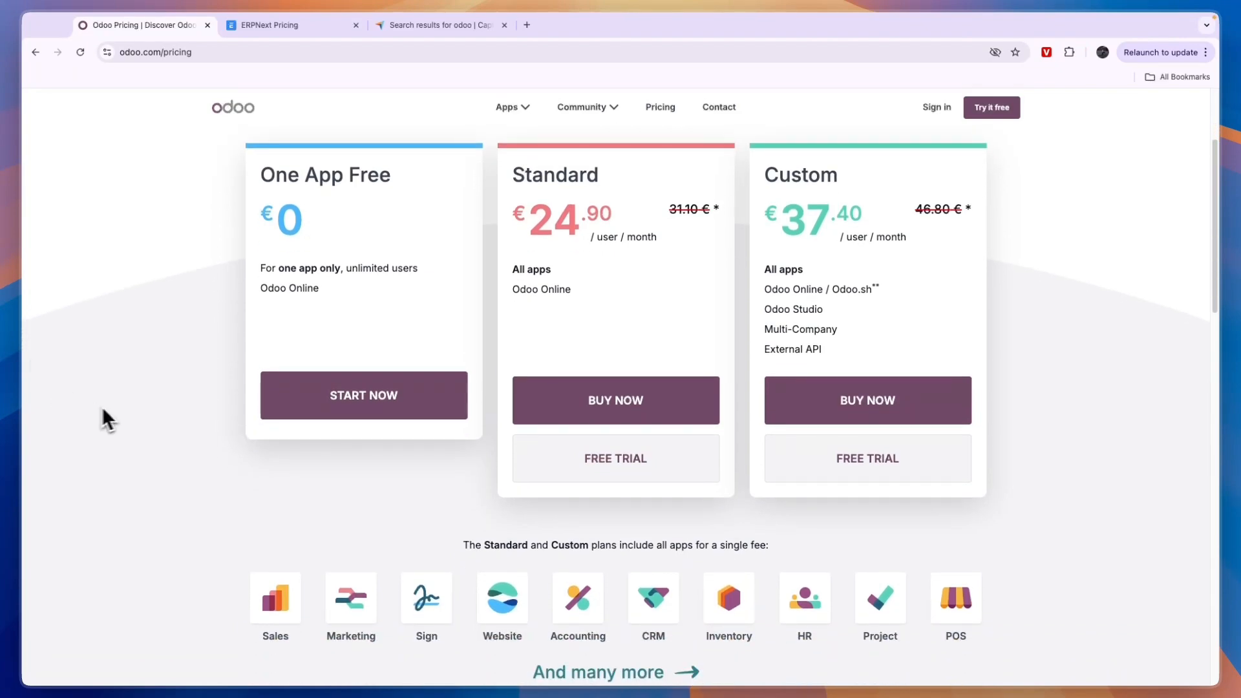
pyautogui.scroll(3)
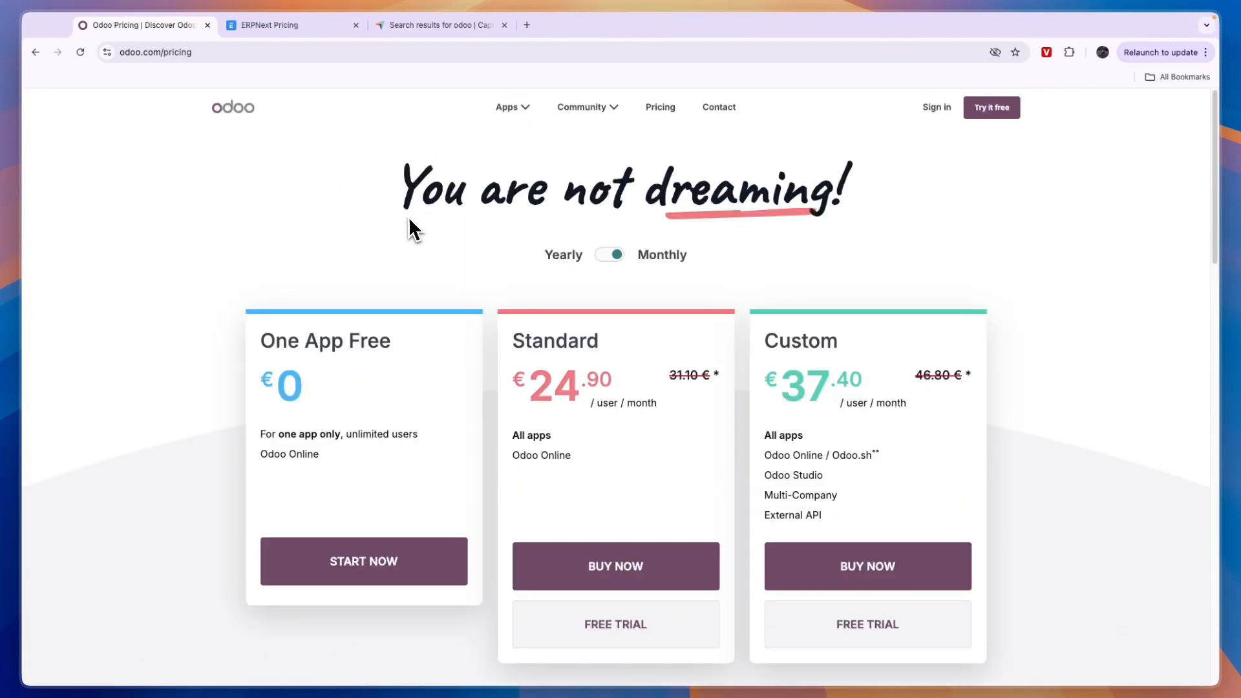
pyautogui.scroll(-3)
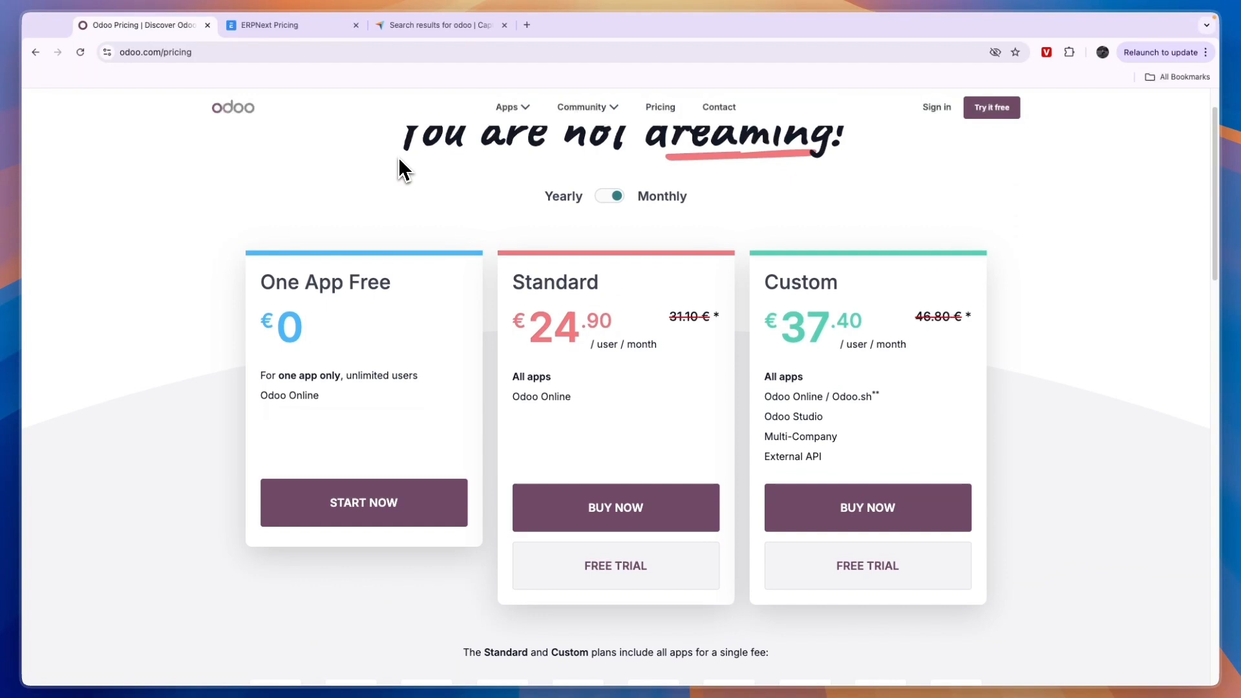
pyautogui.click(435, 25)
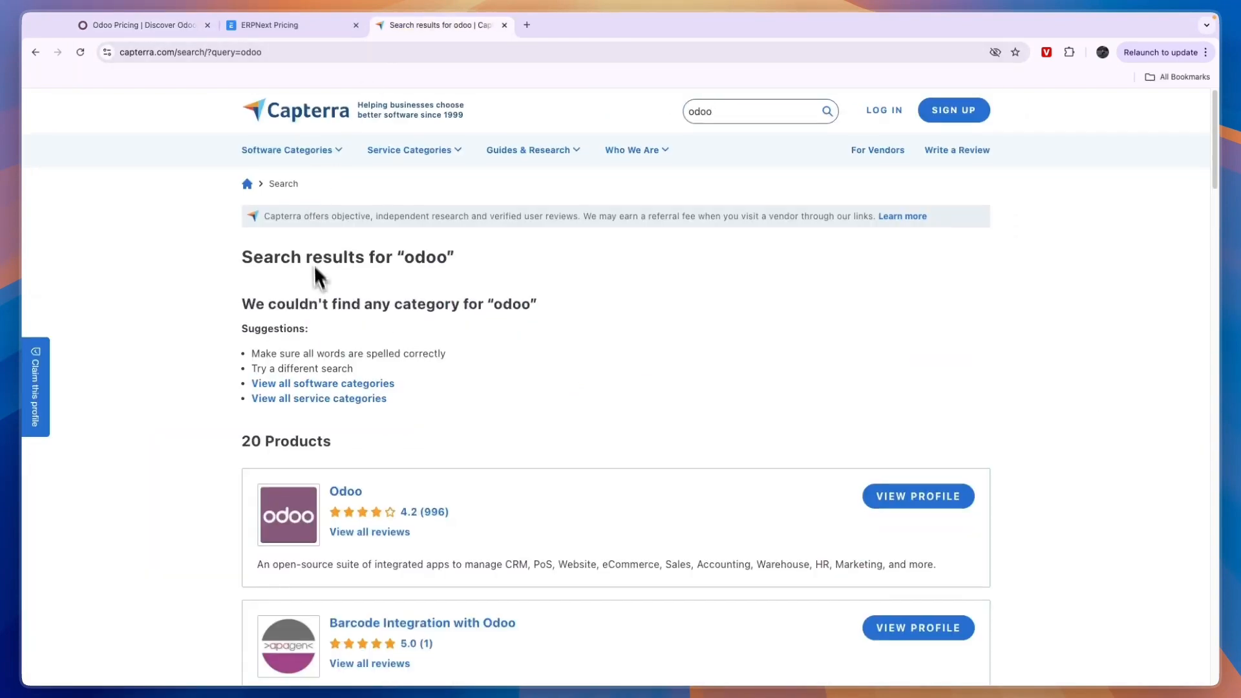
# Scroll through Capterra's 4.2-rated Odoo reviews and pros and cons, then back to top
pyautogui.scroll(-3)
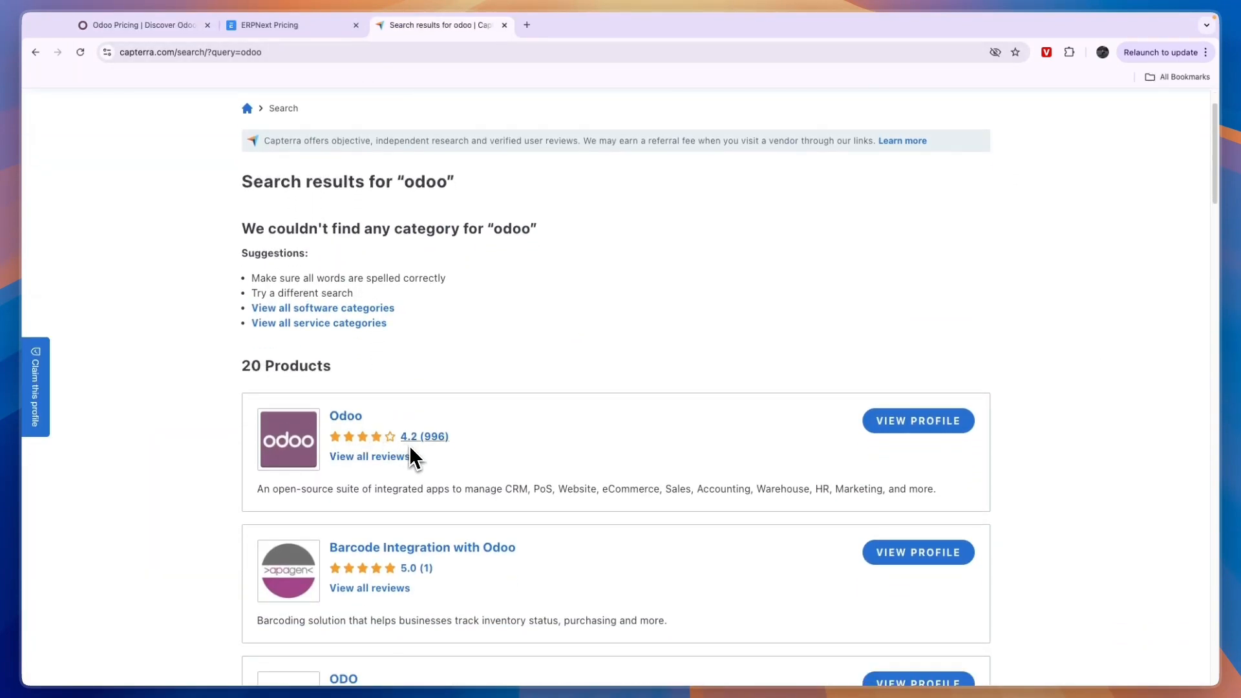
pyautogui.moveTo(440, 444)
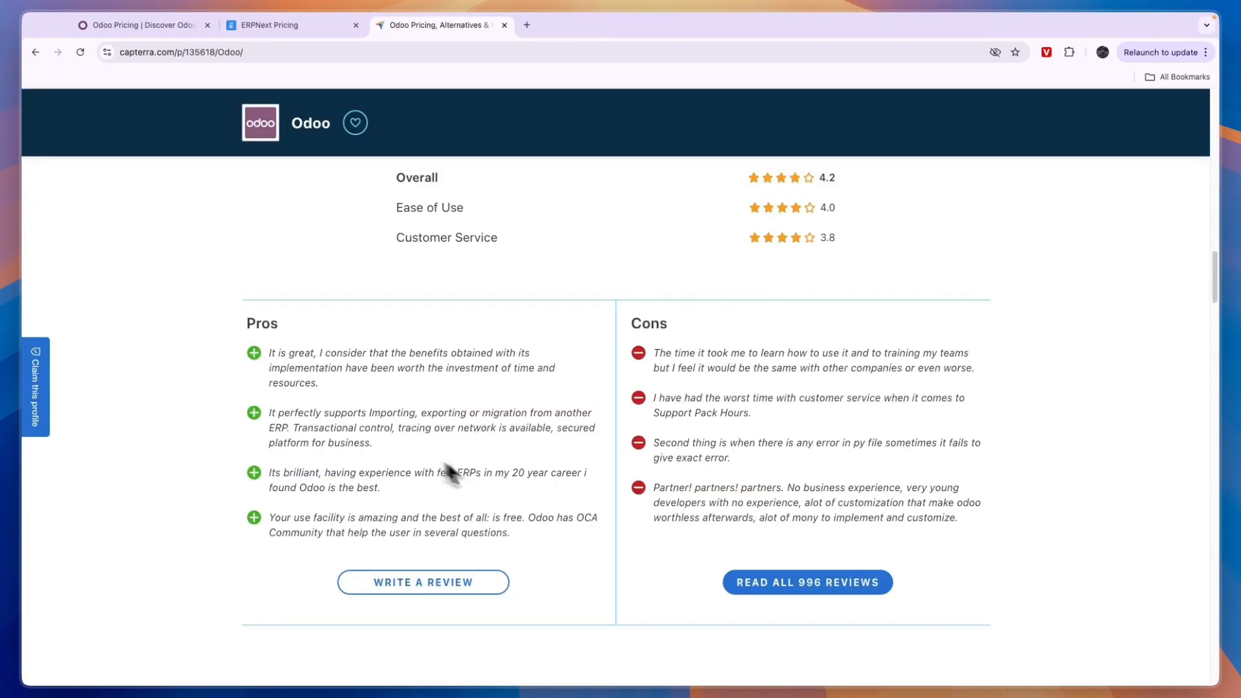
pyautogui.moveTo(707, 405)
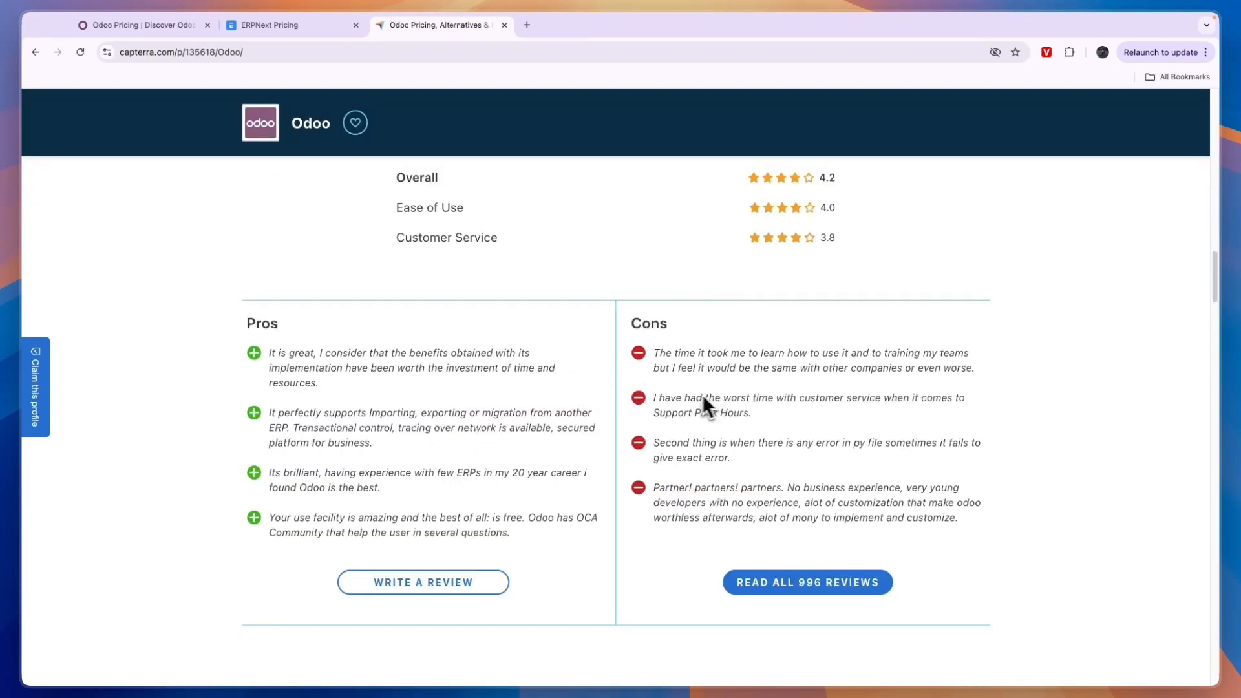
pyautogui.moveTo(365, 234)
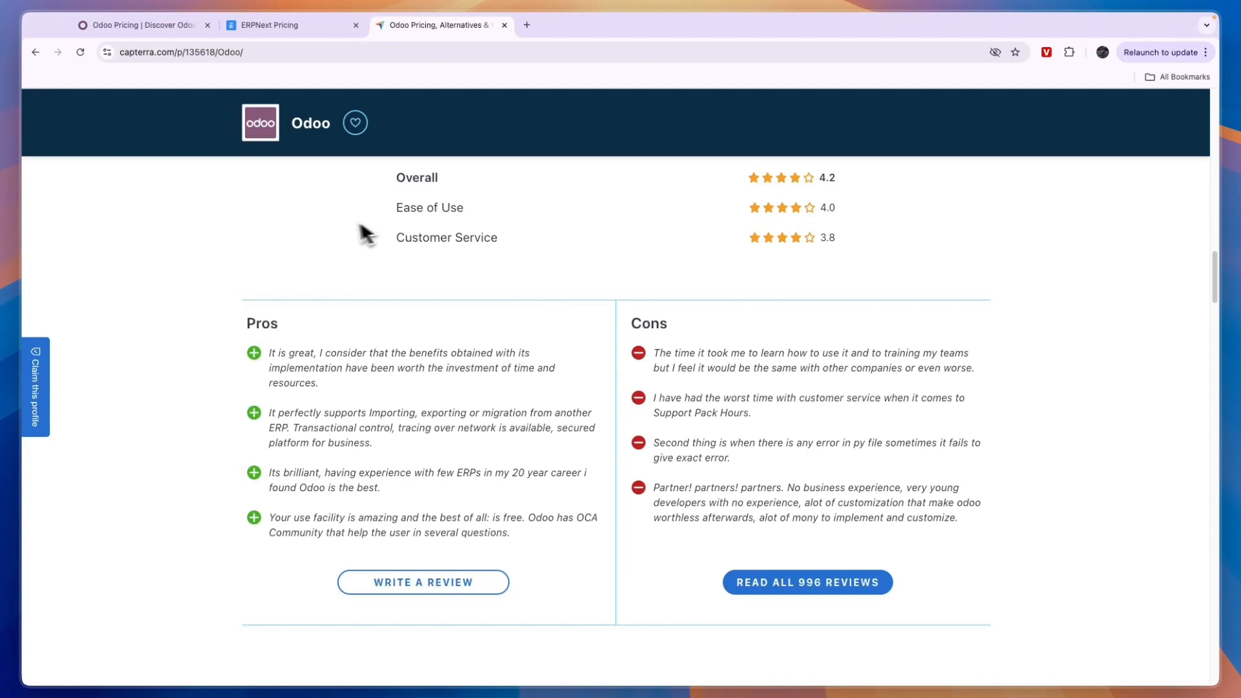
pyautogui.scroll(3)
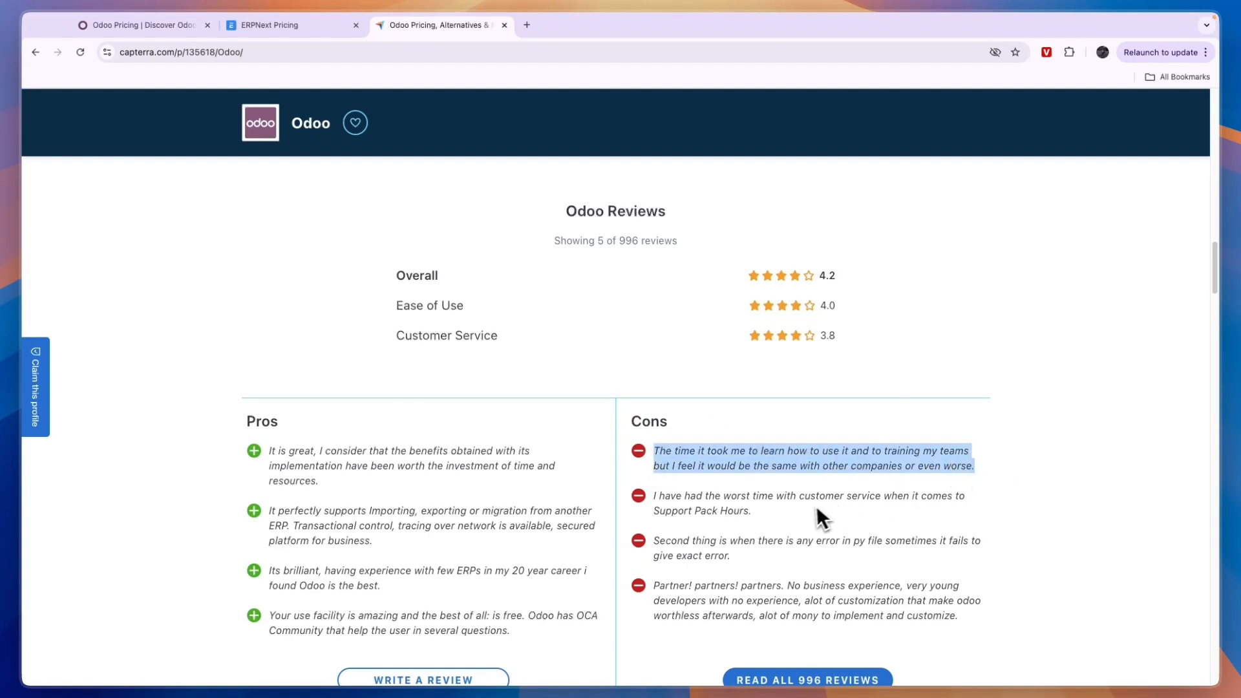
pyautogui.scroll(3)
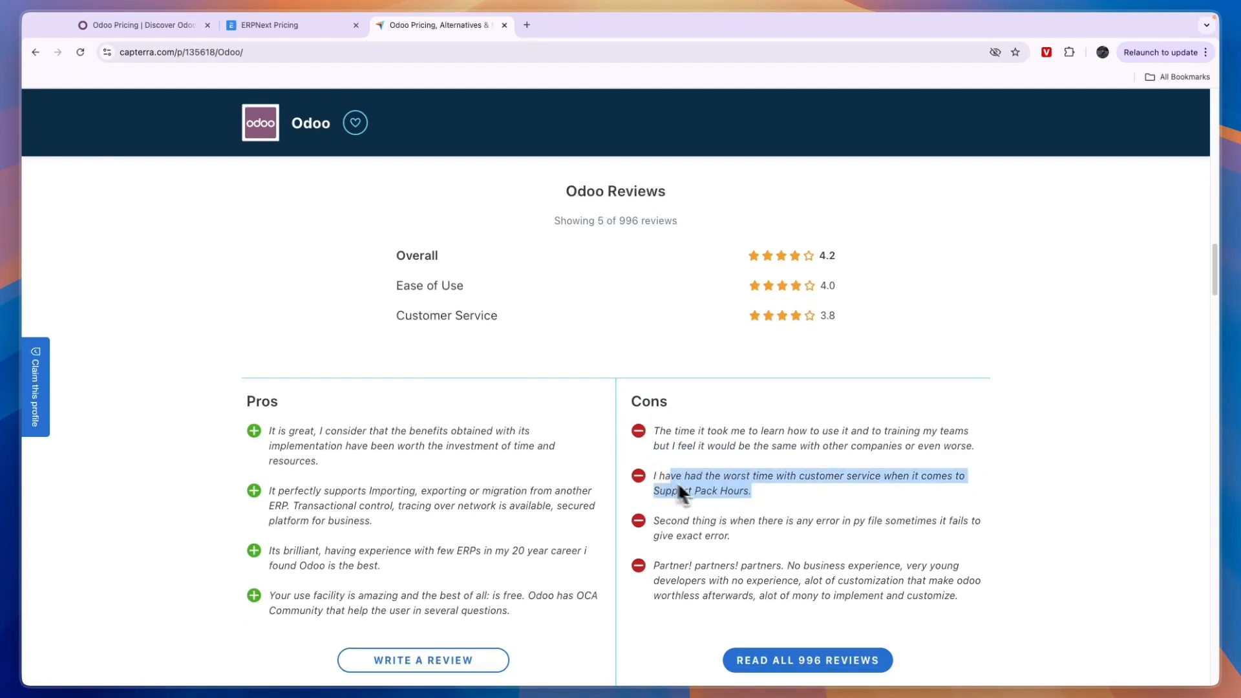
pyautogui.scroll(-3)
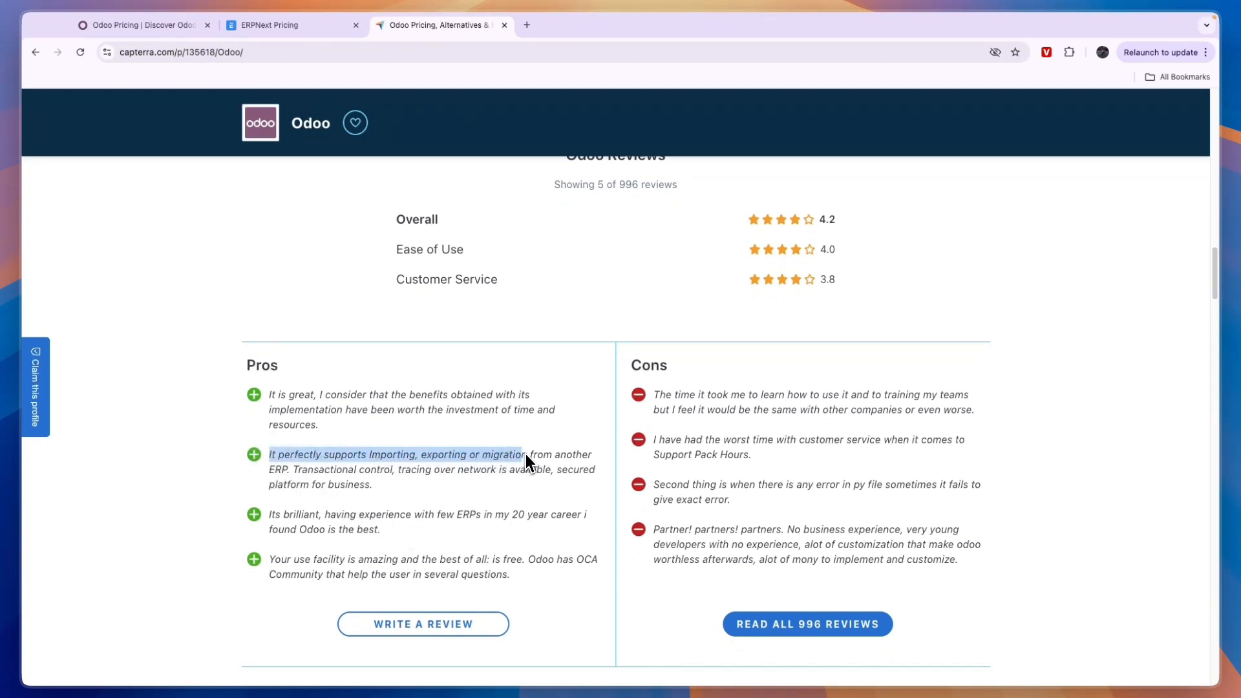
pyautogui.moveTo(351, 549)
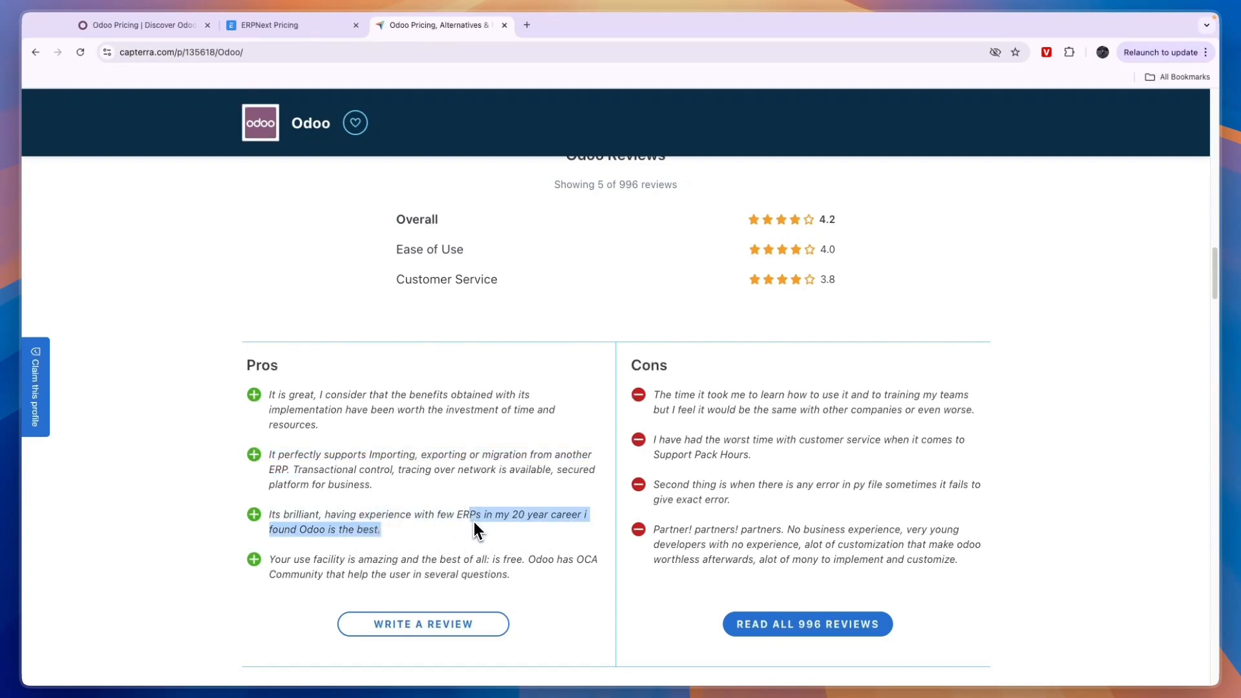
pyautogui.scroll(3)
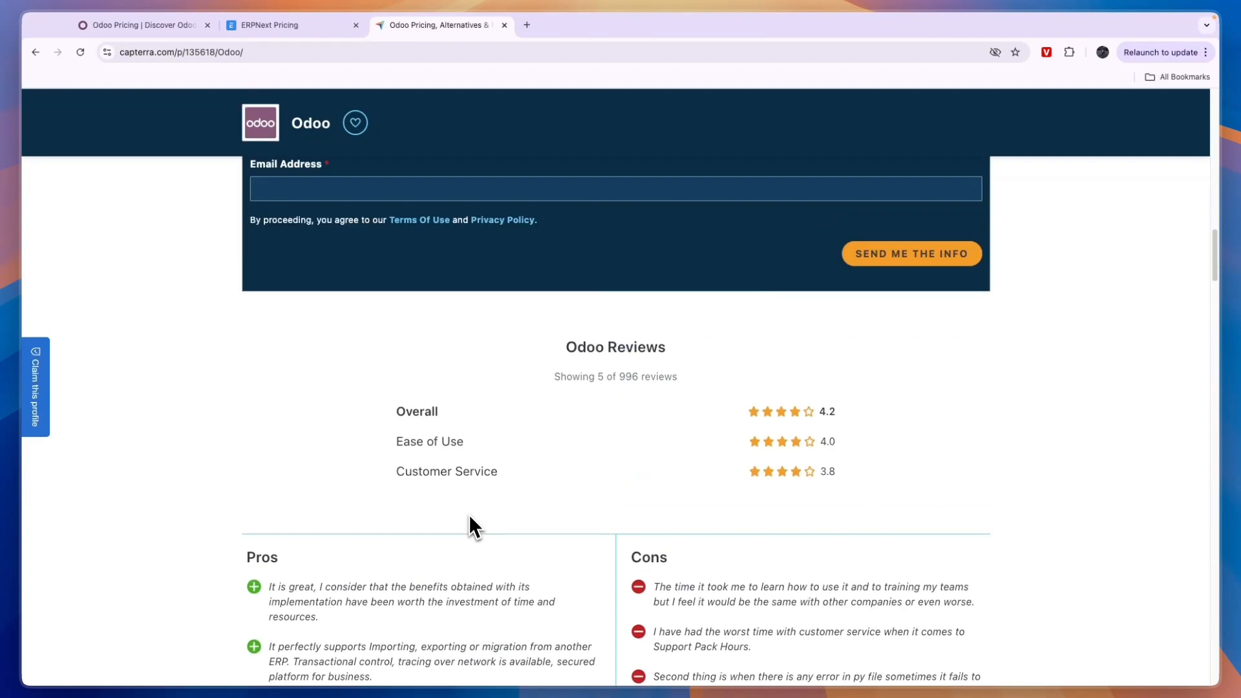
pyautogui.scroll(3)
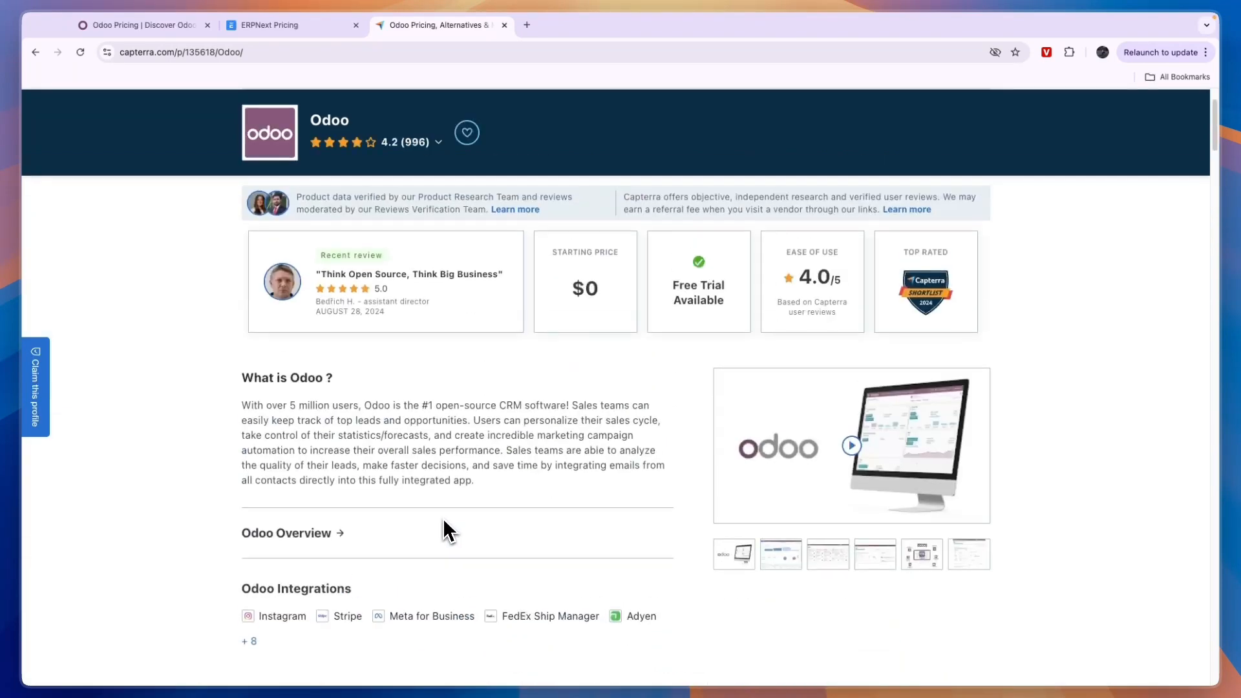
# Search Capterra for 'erp' to reach ERPNext's profile, rated 4.6 from 138 reviews
pyautogui.scroll(3)
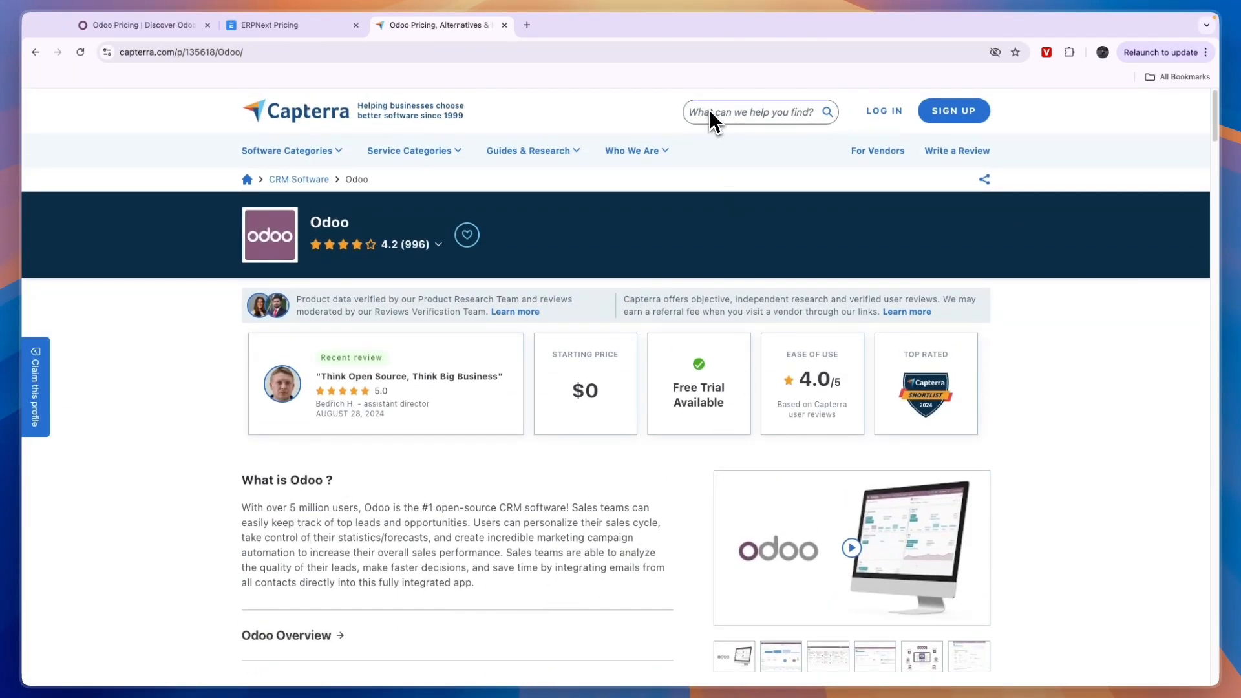
pyautogui.write('erp')
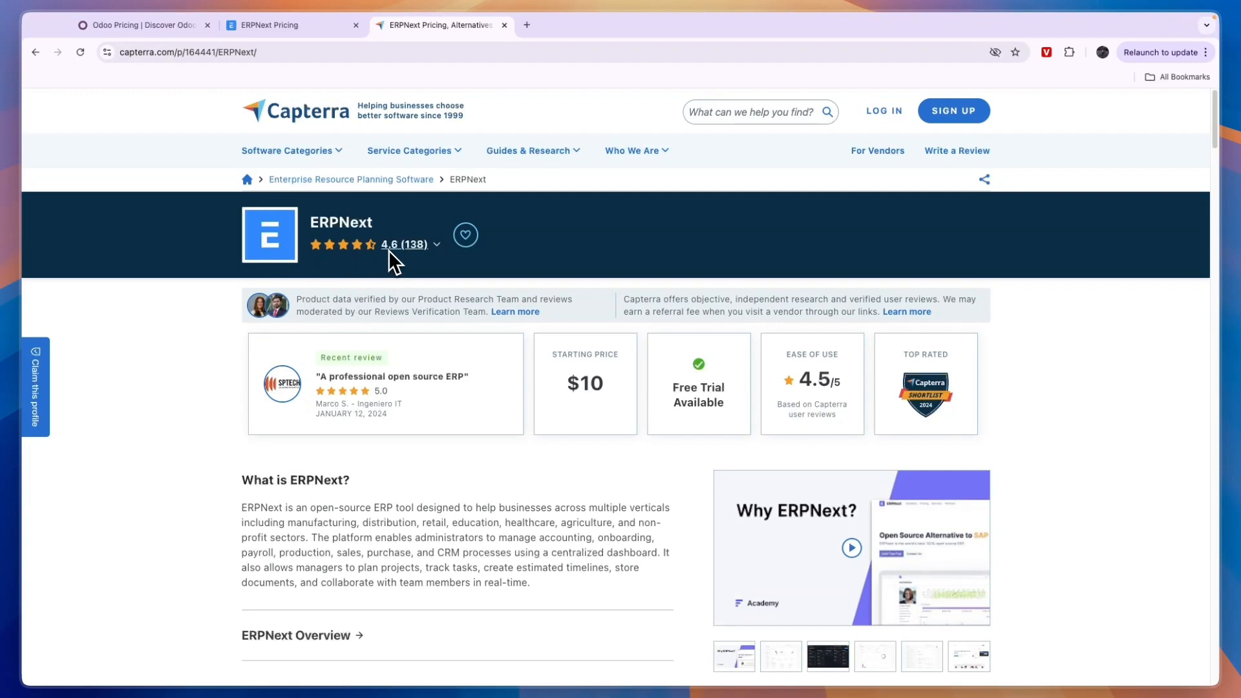
pyautogui.moveTo(403, 243)
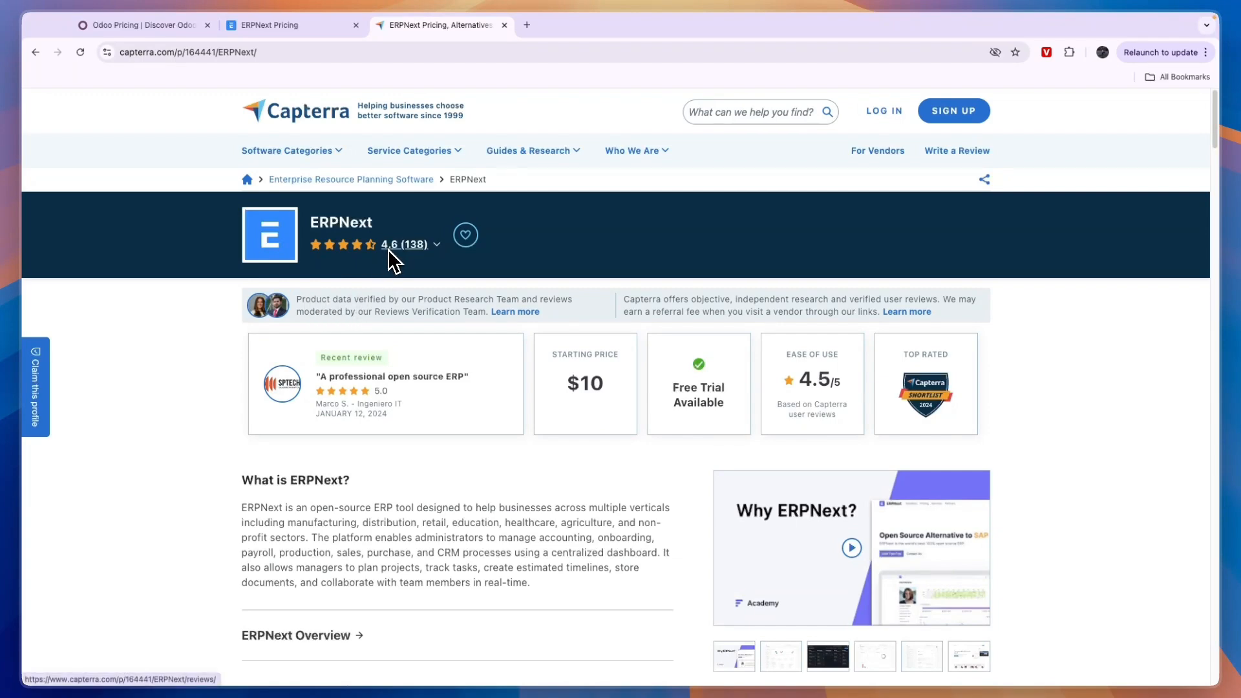
pyautogui.moveTo(341, 275)
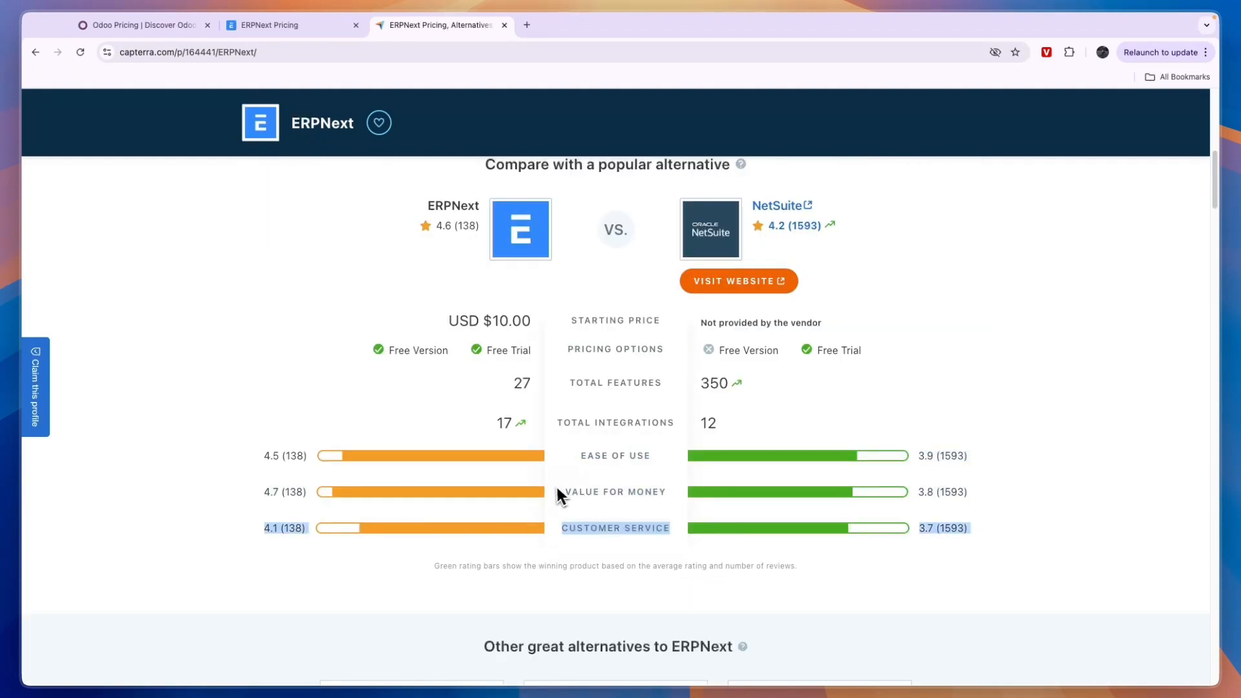
# Read ERPNext's NetSuite comparison and review pros and cons, then revisit its $50 pricing page
pyautogui.scroll(-3)
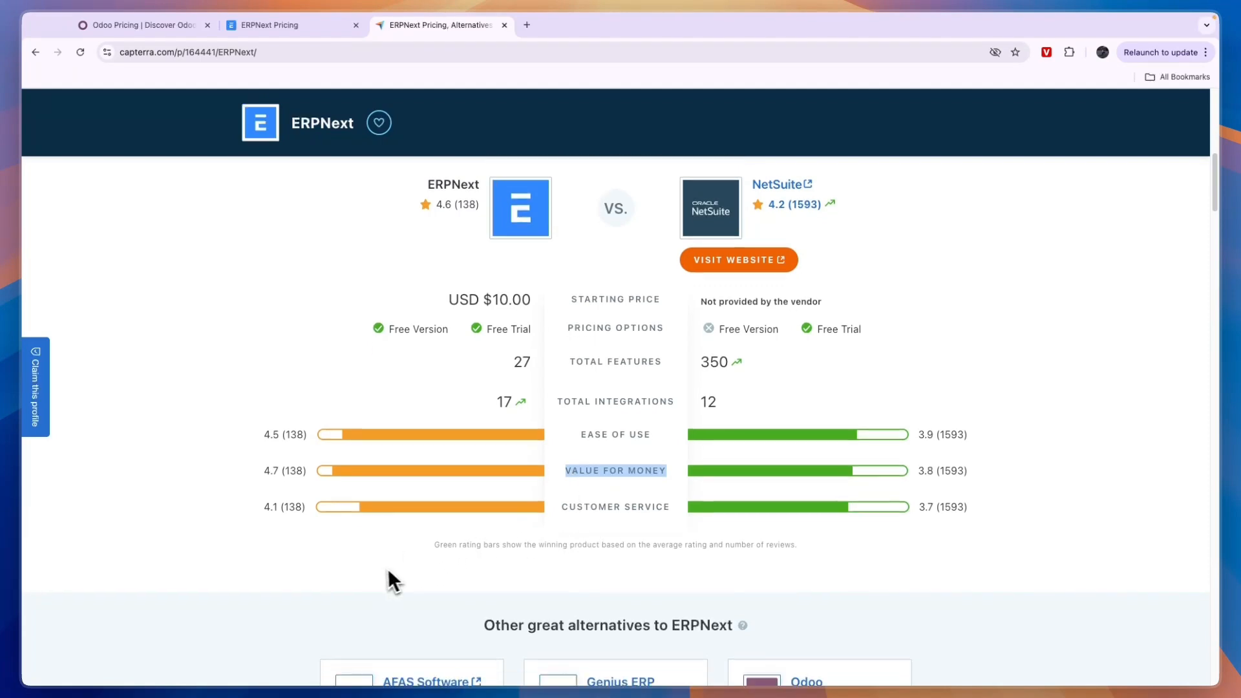
pyautogui.scroll(-3)
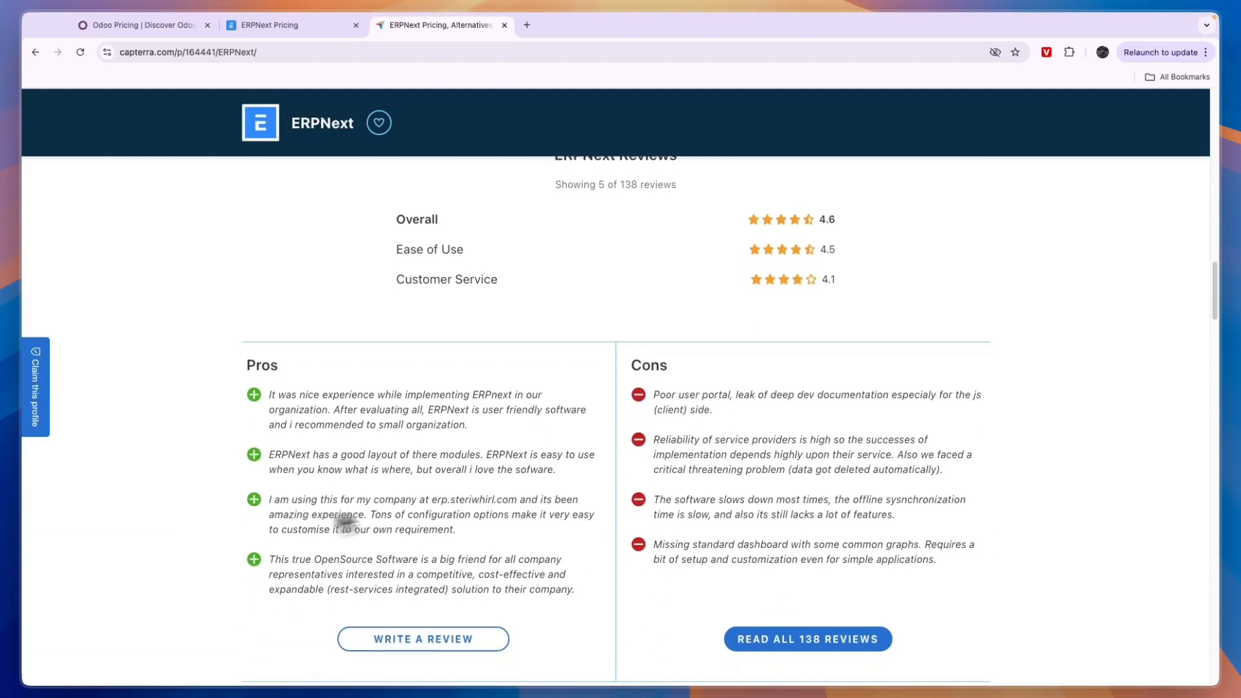
pyautogui.scroll(-3)
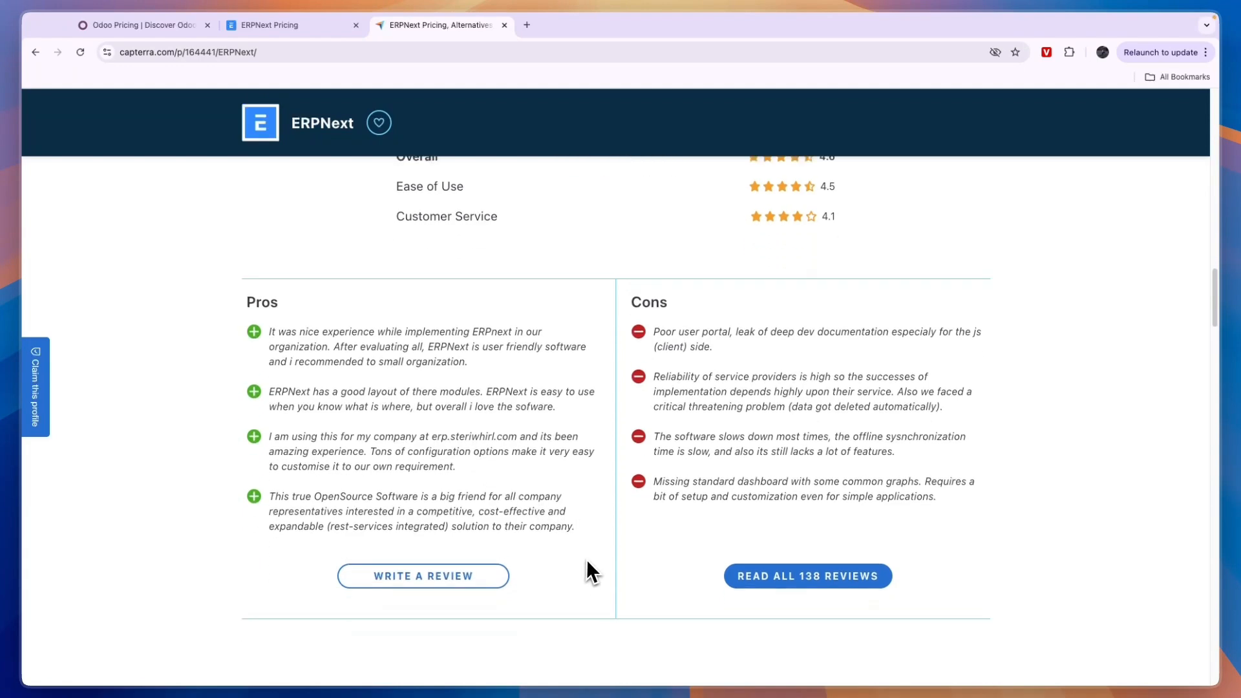
pyautogui.scroll(3)
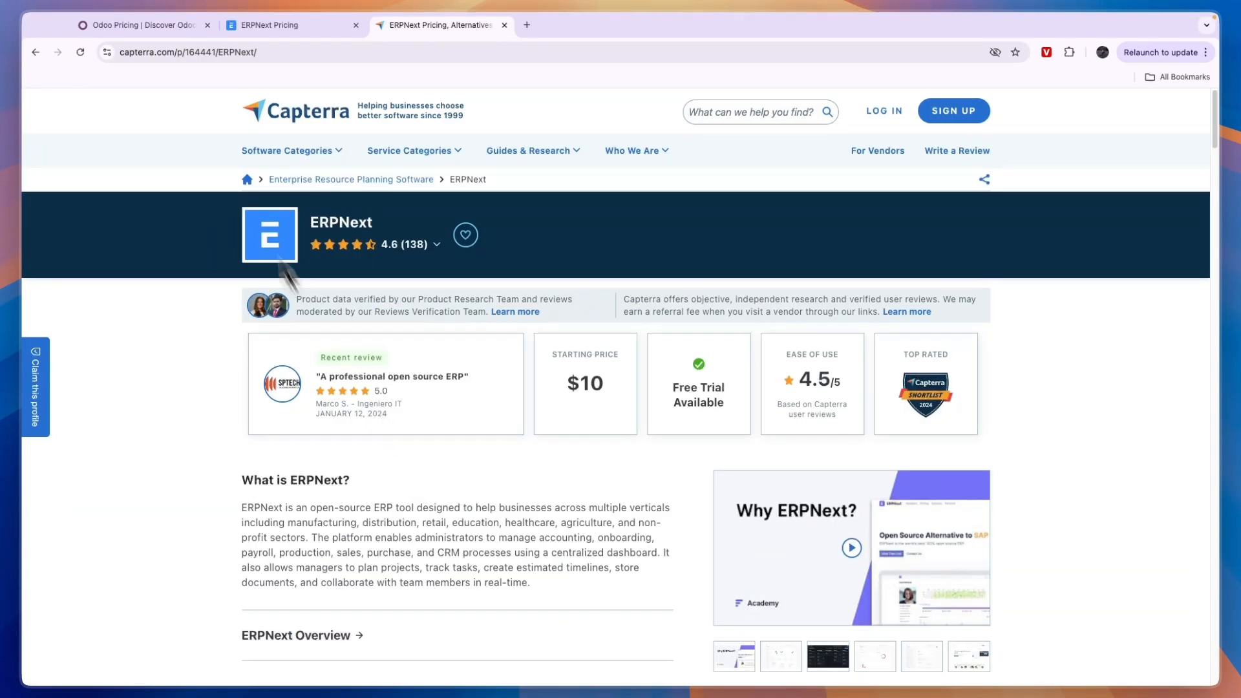
pyautogui.click(291, 25)
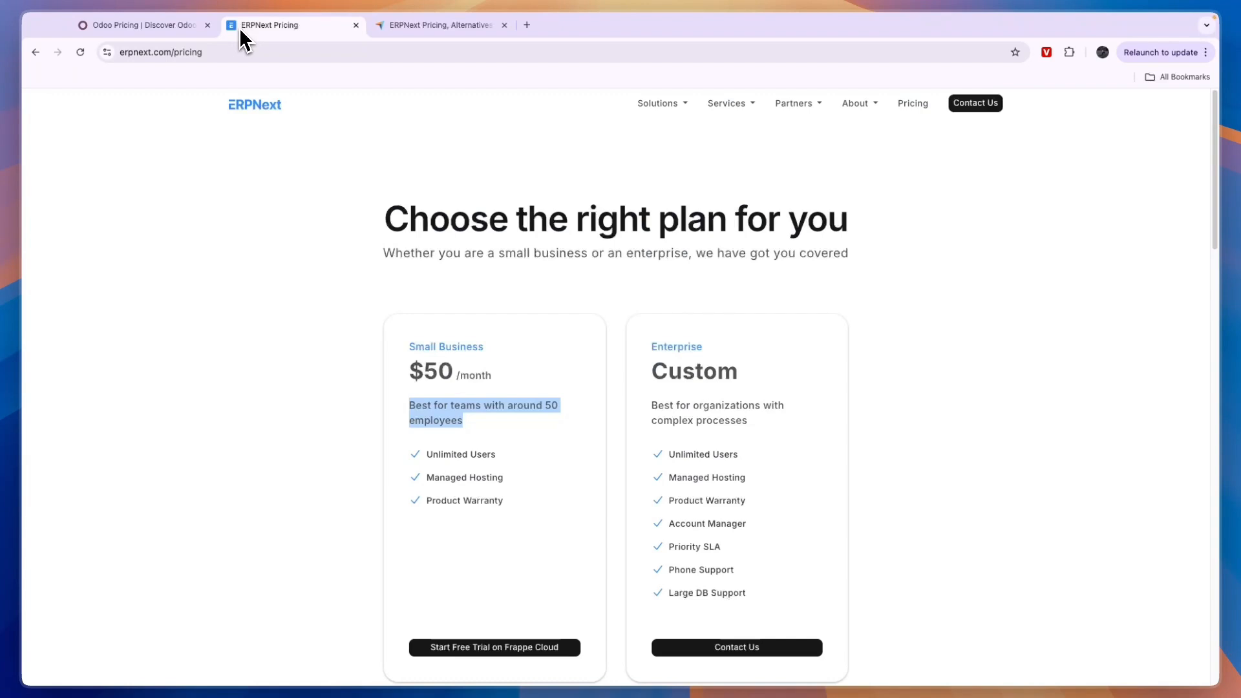
pyautogui.click(142, 24)
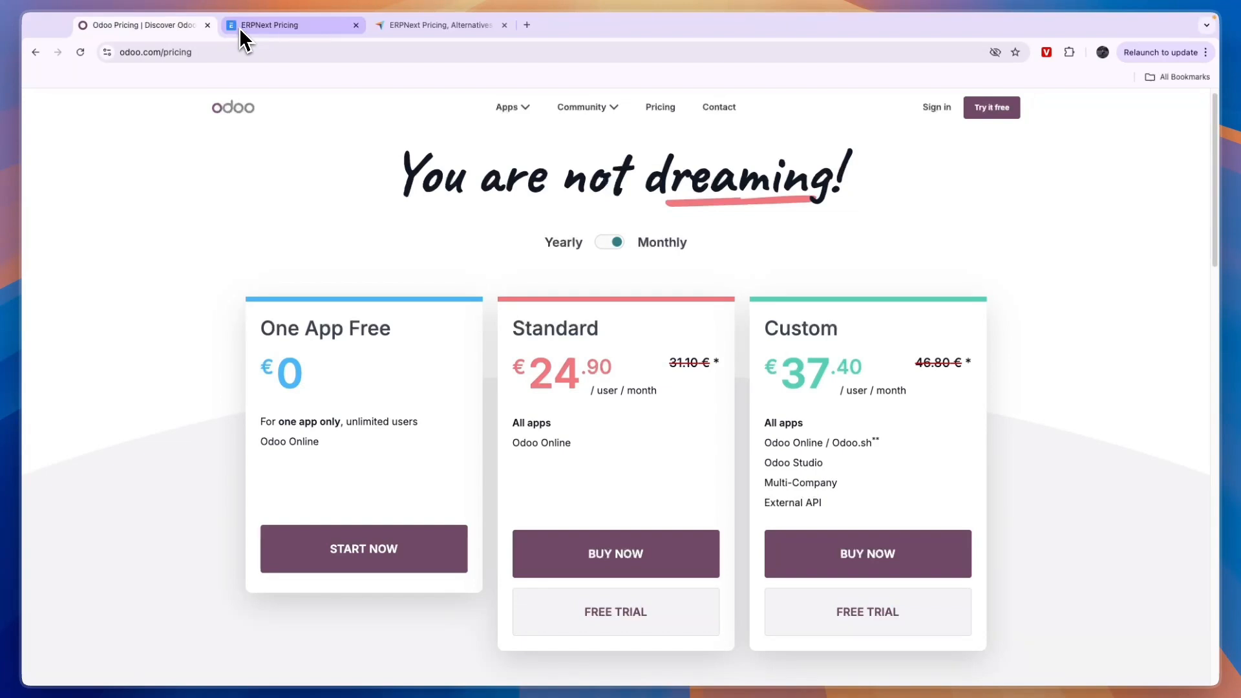
pyautogui.click(292, 24)
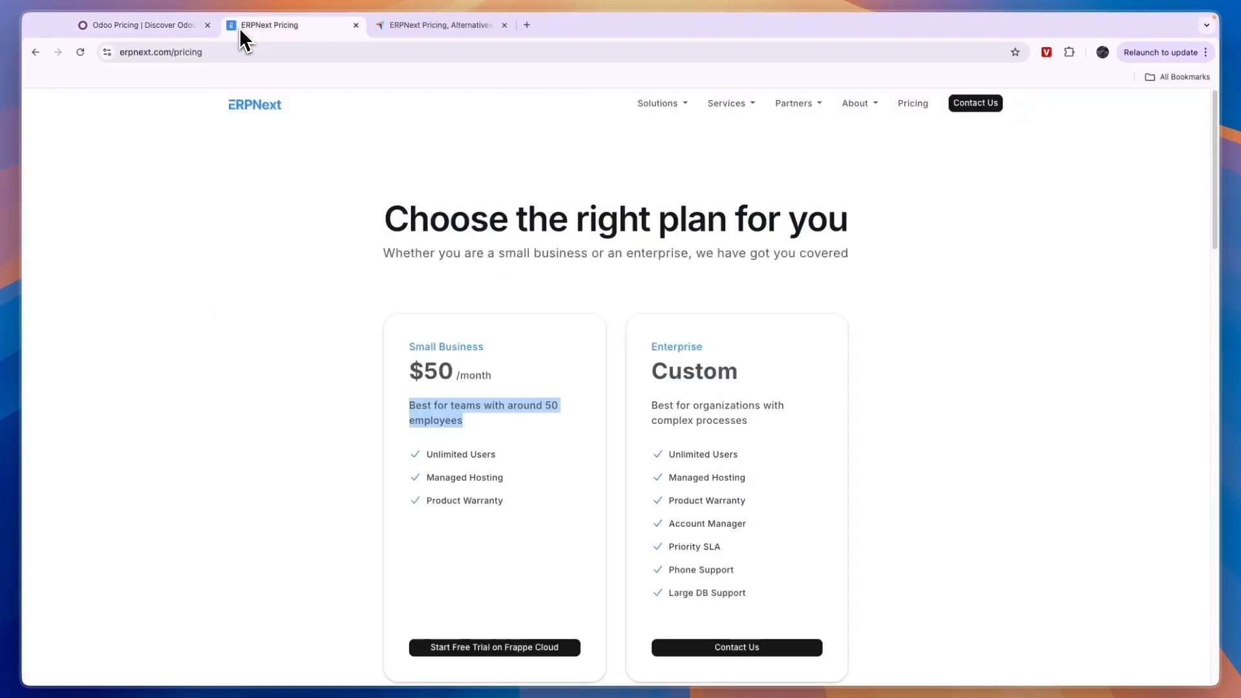